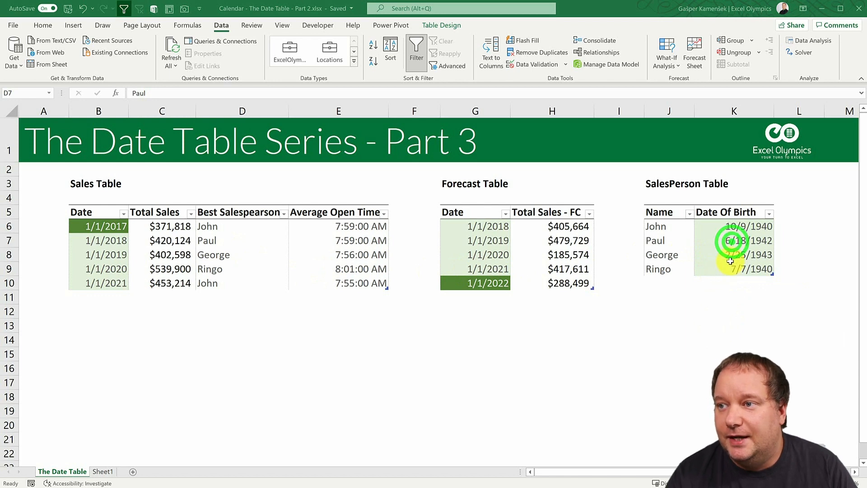
Step: Launch the Power Query Editor showing the SalesPerson, Forecast and Sales queries
click(551, 240)
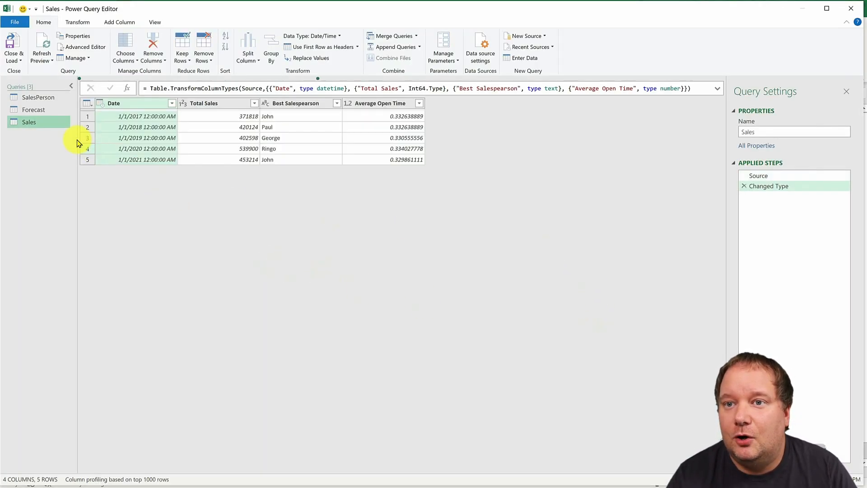
click(38, 97)
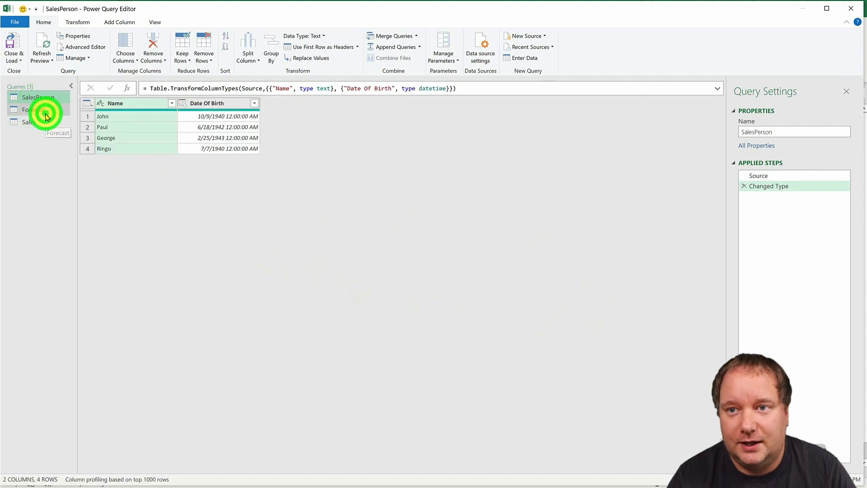
click(29, 122)
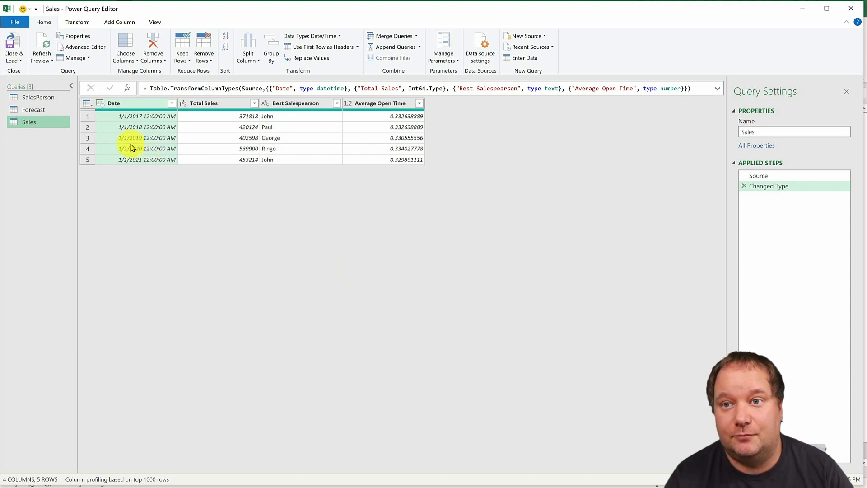
click(37, 97)
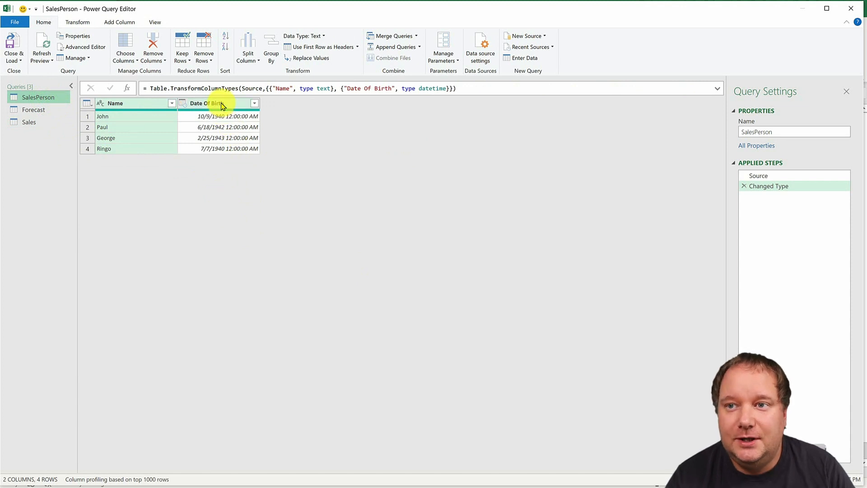
click(216, 103)
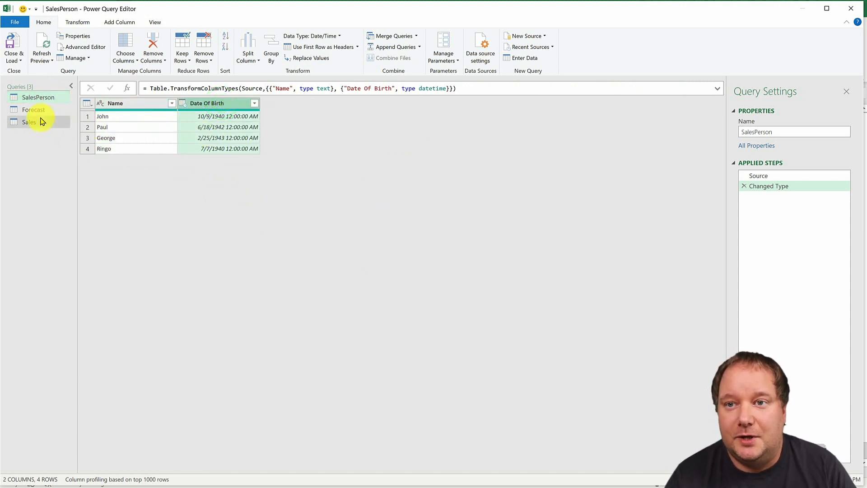
click(34, 110)
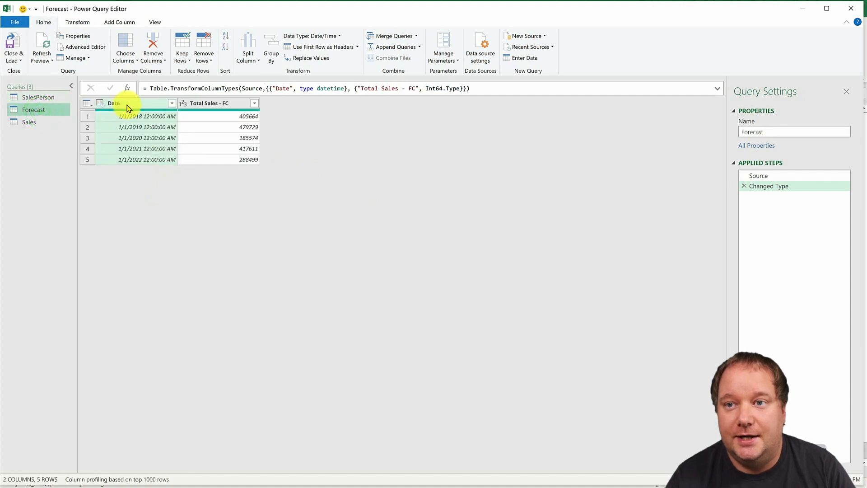
click(29, 122)
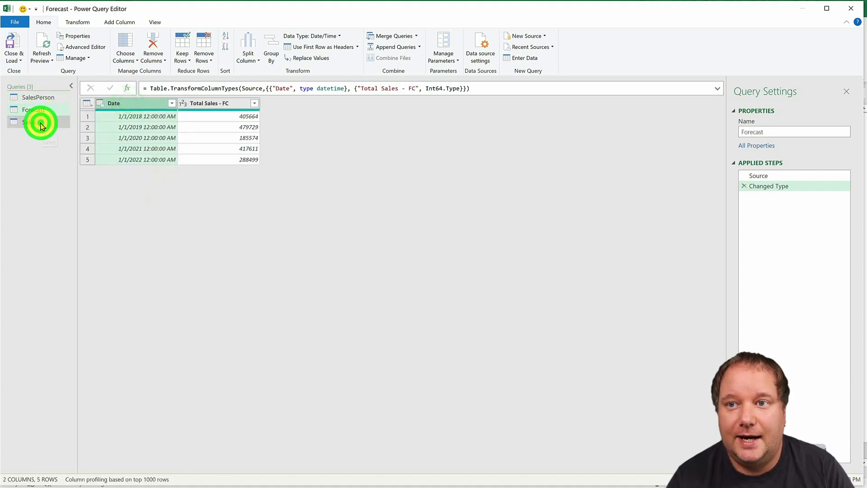
click(29, 122)
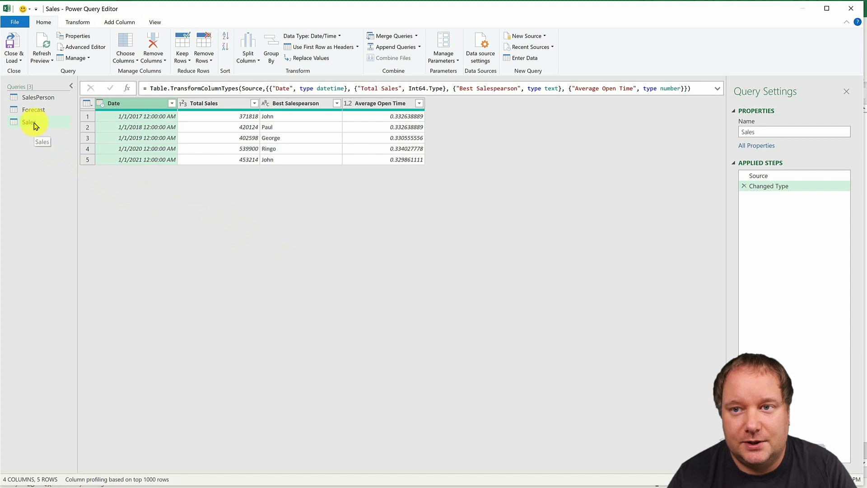
Step: Create a new query referencing Sales and rename it Calendar
right_click(30, 121)
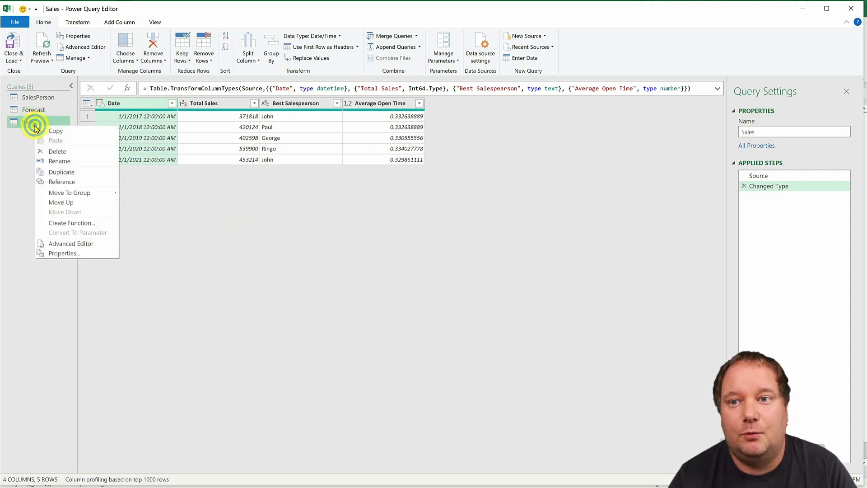
click(61, 172)
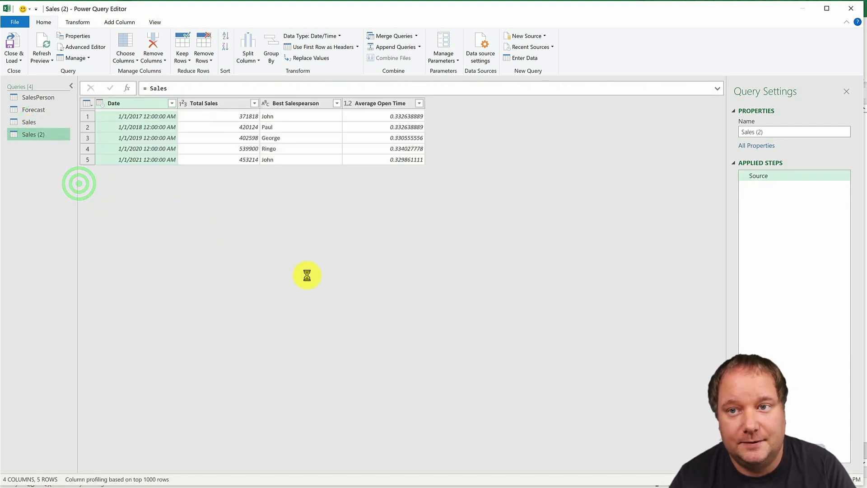
click(794, 132)
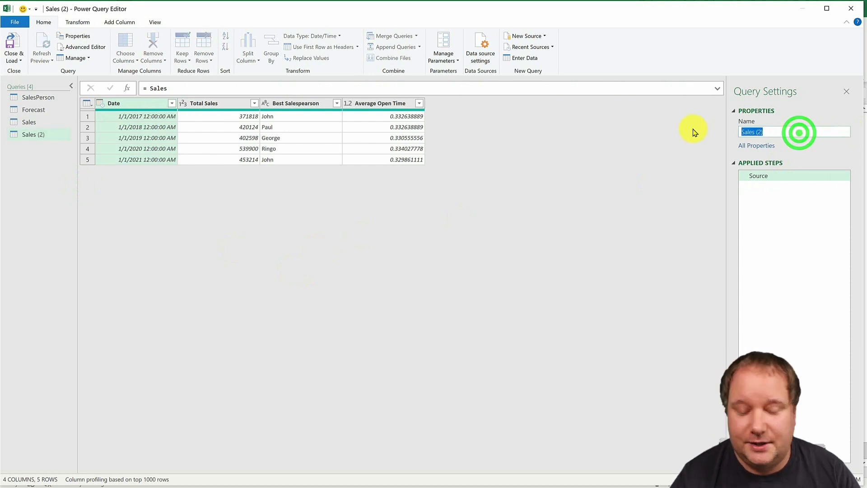
text(Calendar)
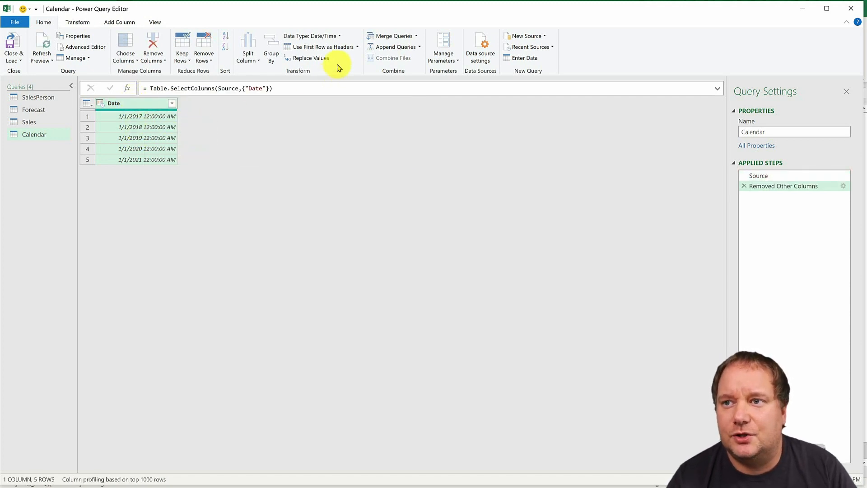
Step: Type the Date column as Date and keep only that column
click(310, 36)
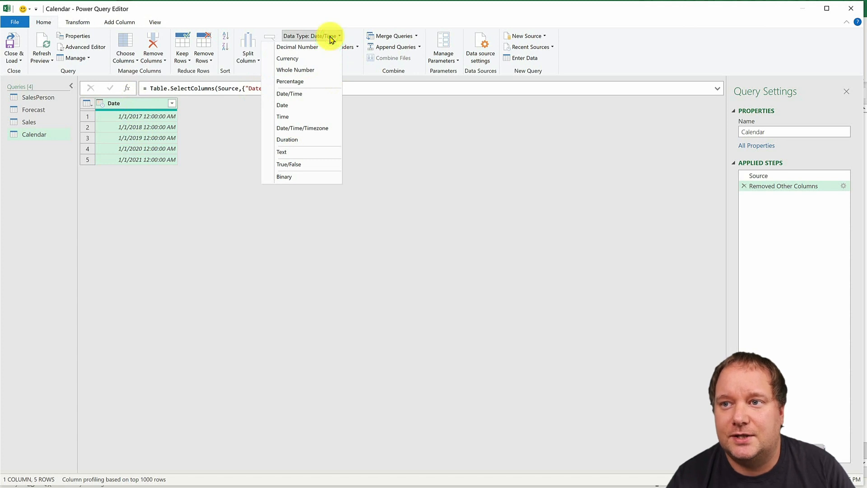
click(281, 105)
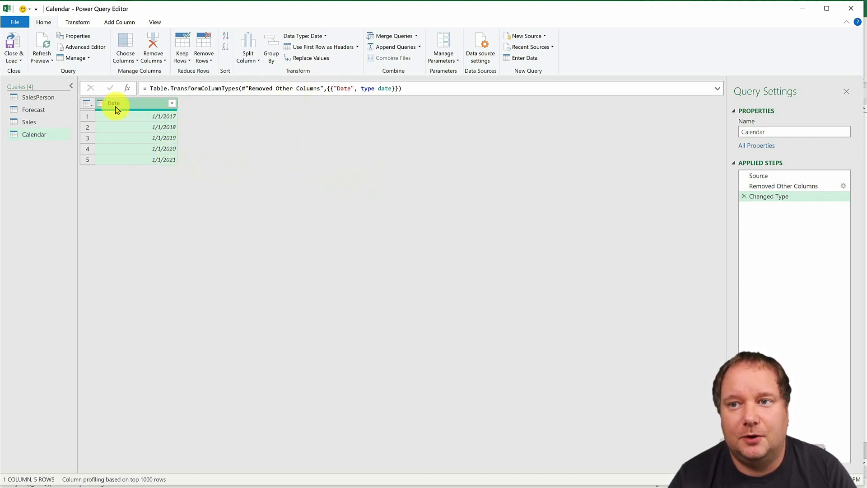
mouse_move(112, 129)
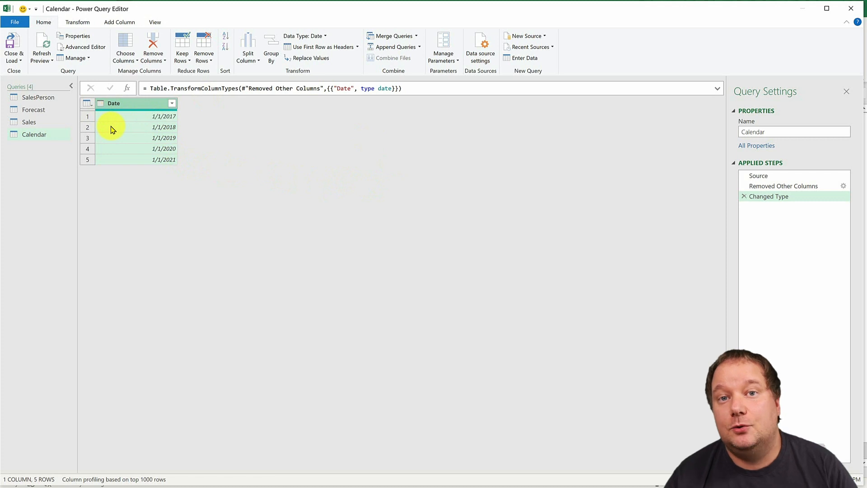
mouse_move(77, 22)
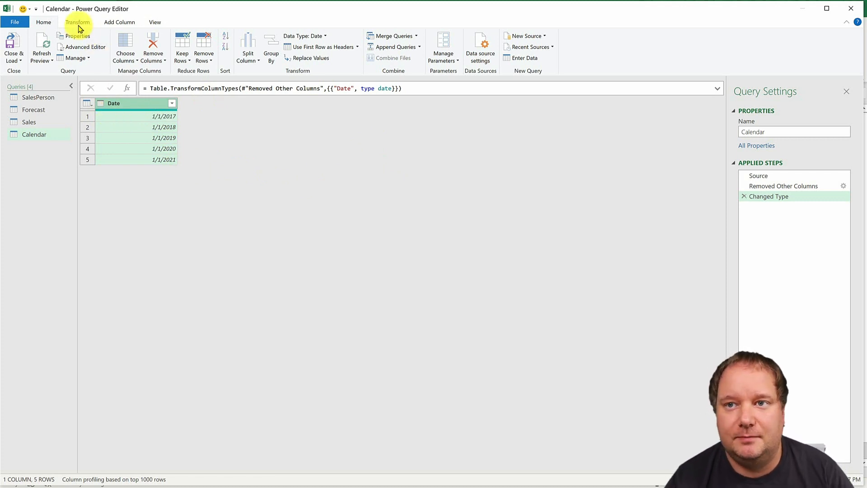
click(518, 41)
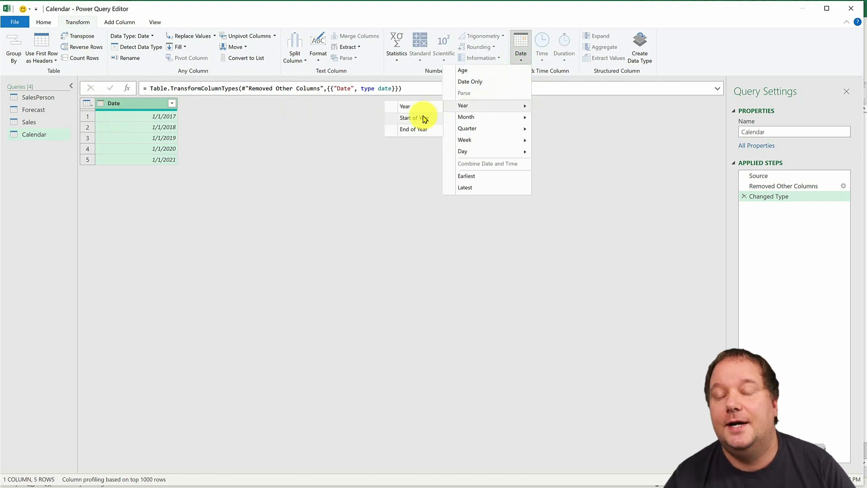
mouse_move(409, 117)
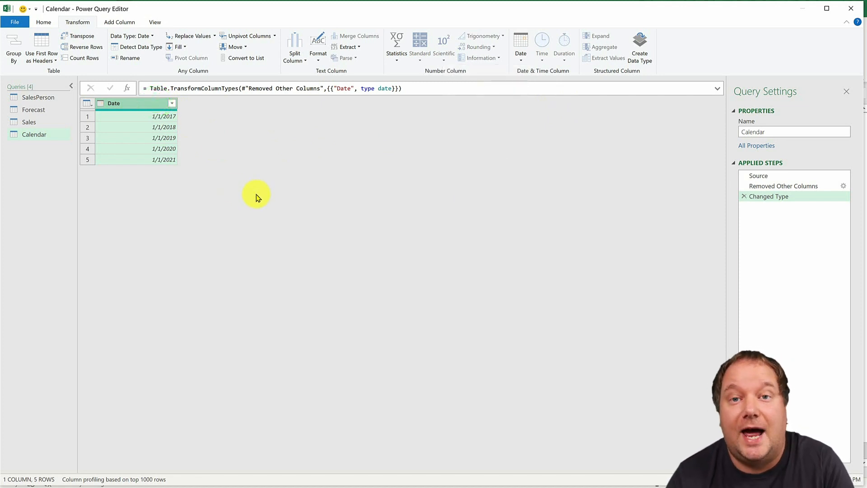
mouse_move(153, 143)
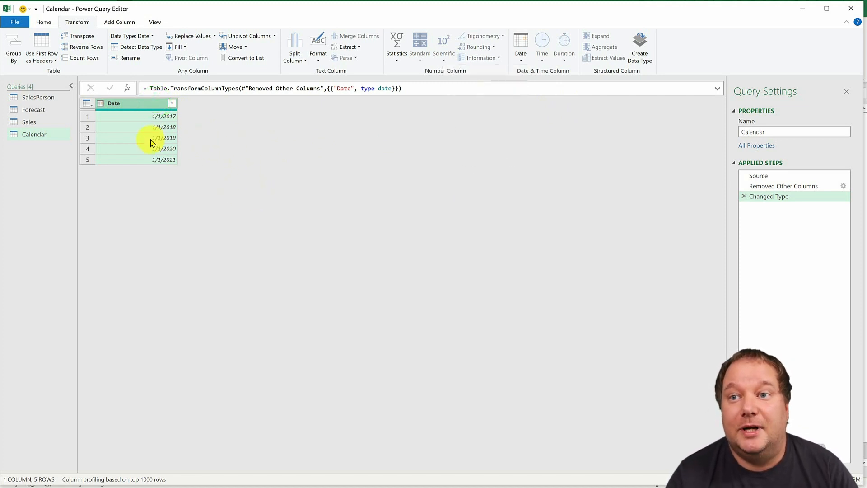
Step: Create a query referencing Forecast with its Date column typed as Date
click(34, 109)
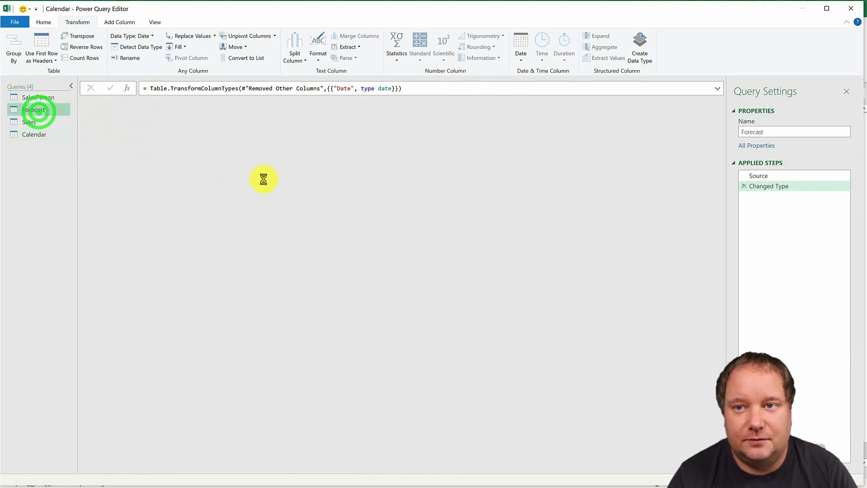
right_click(34, 110)
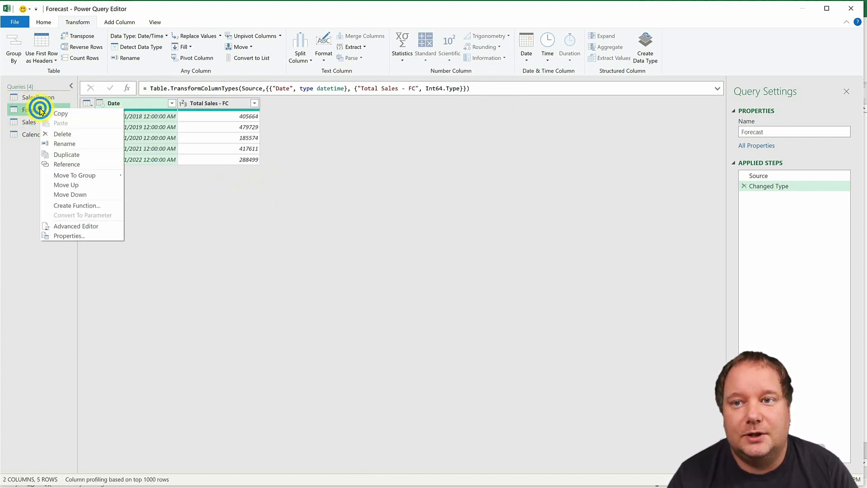
mouse_move(75, 175)
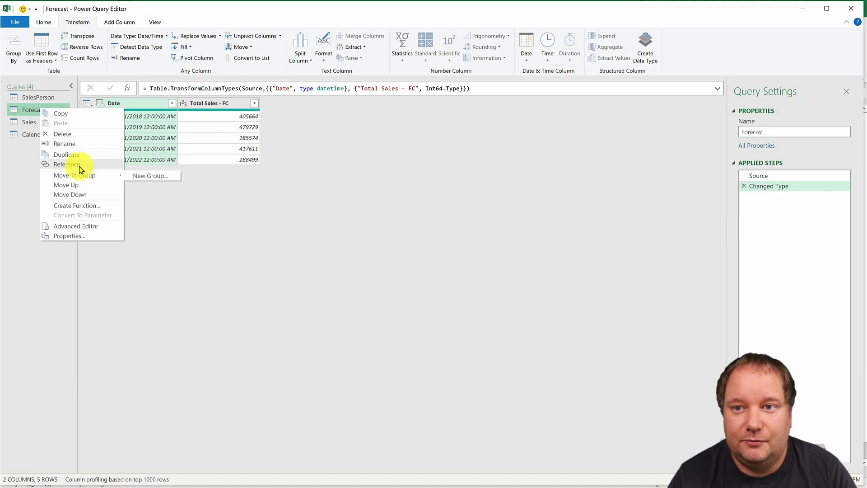
click(66, 154)
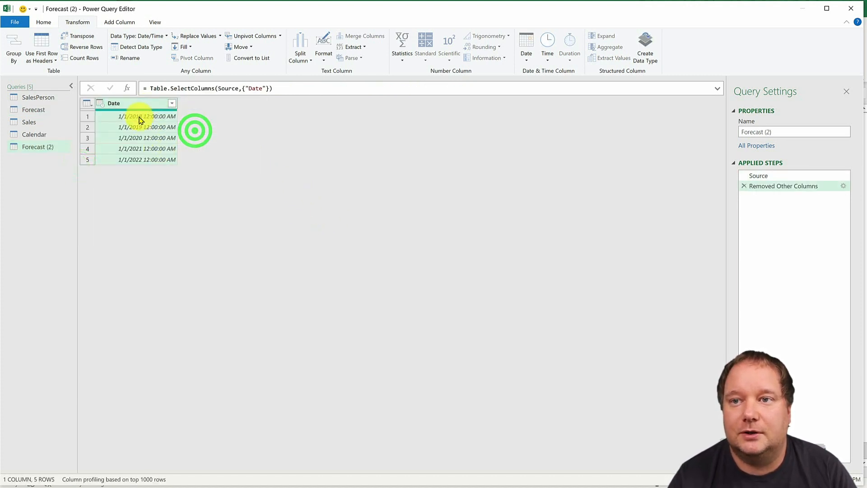
click(101, 103)
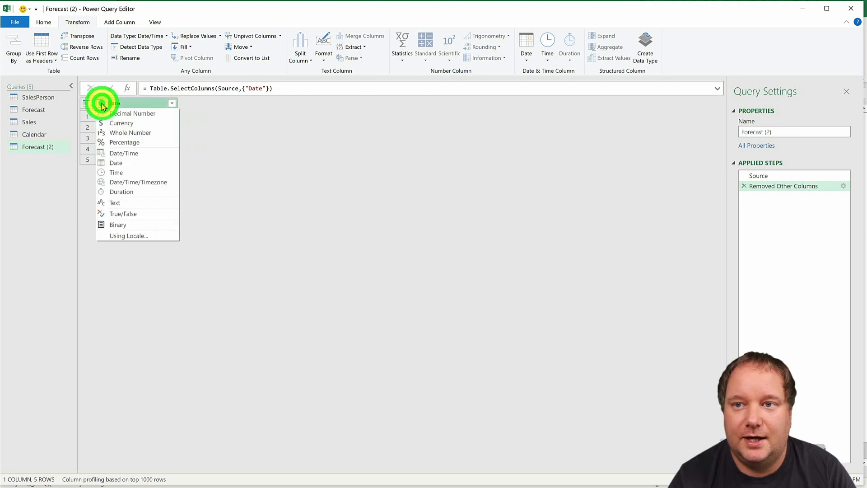
click(116, 163)
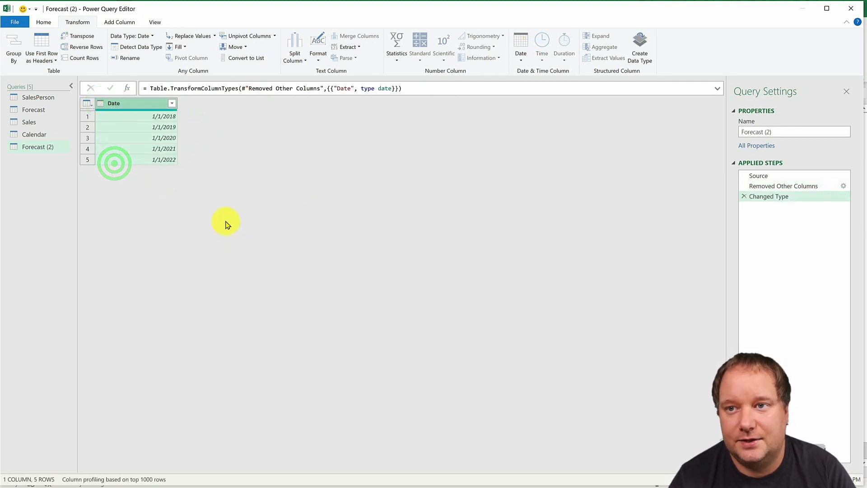
Step: Rename the new query hCalendar
click(794, 132)
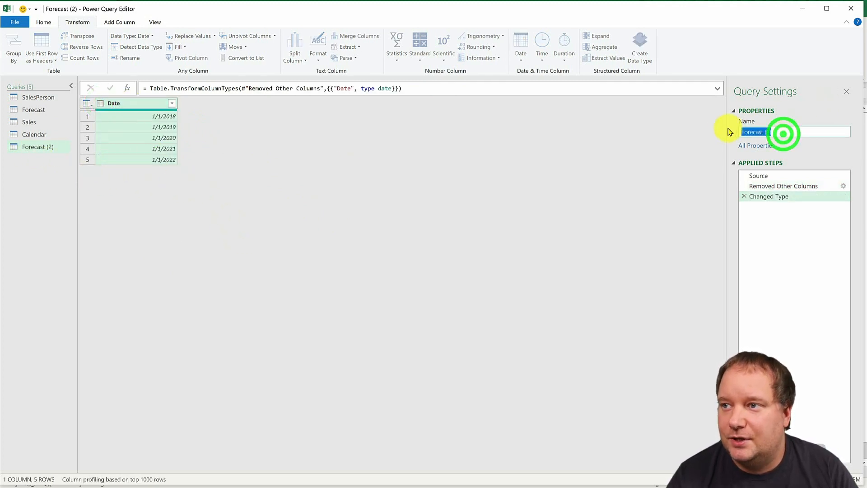
text(nd)
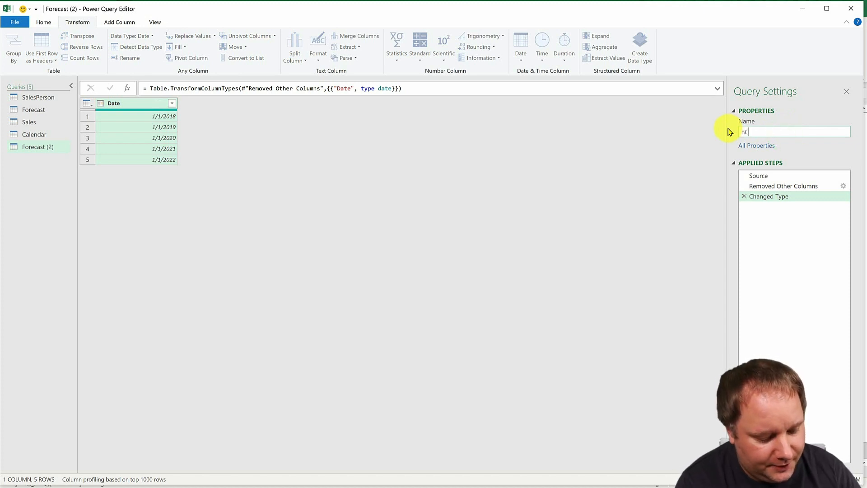
text(Calendar)
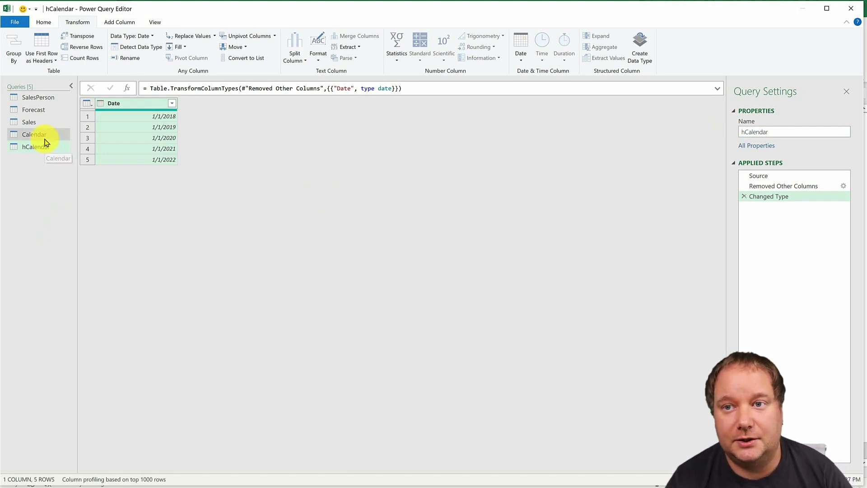
Step: Append hCalendar's rows to the Calendar query, giving ten Date rows
click(35, 146)
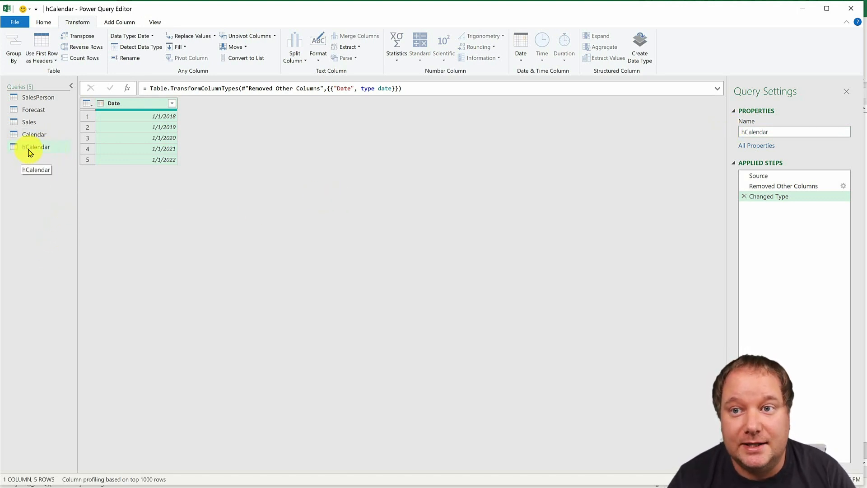
click(34, 134)
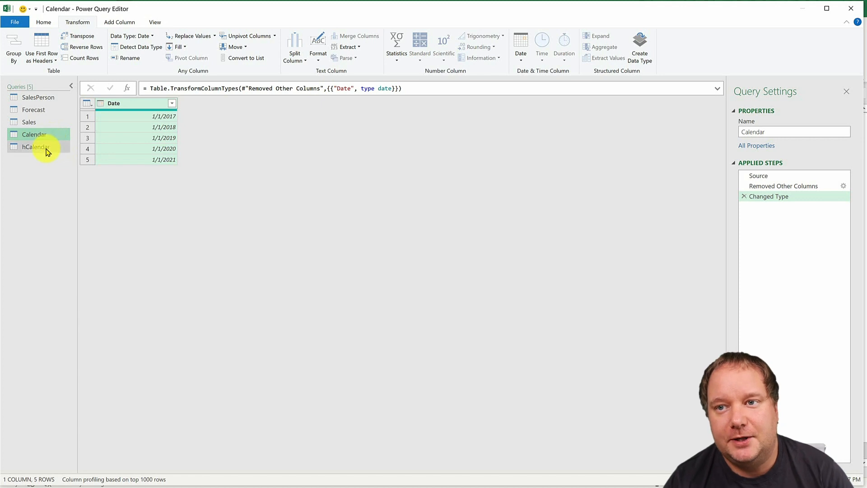
mouse_move(37, 146)
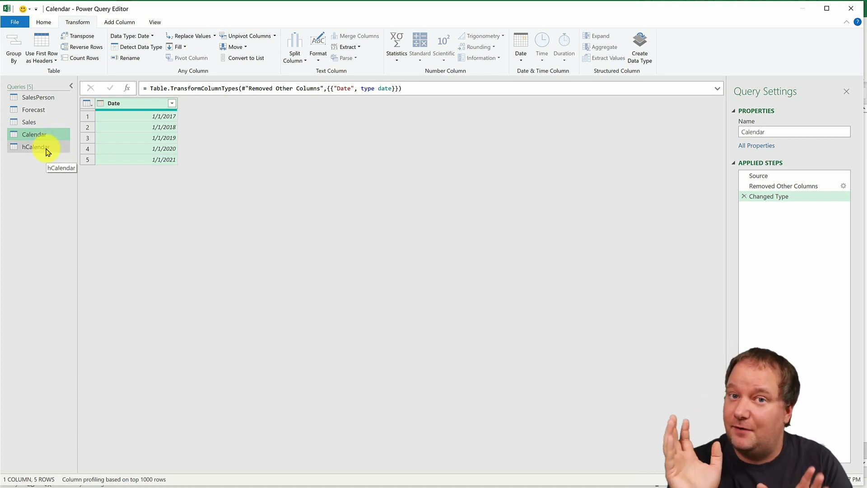
mouse_move(35, 146)
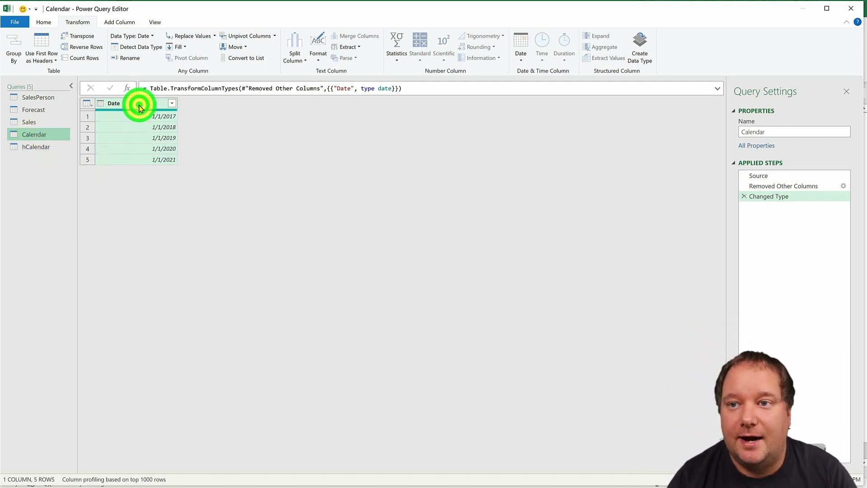
click(43, 22)
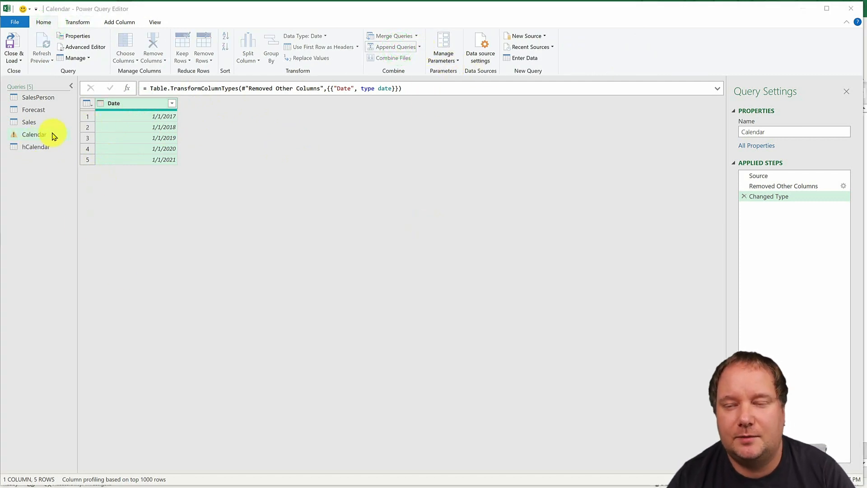
click(396, 46)
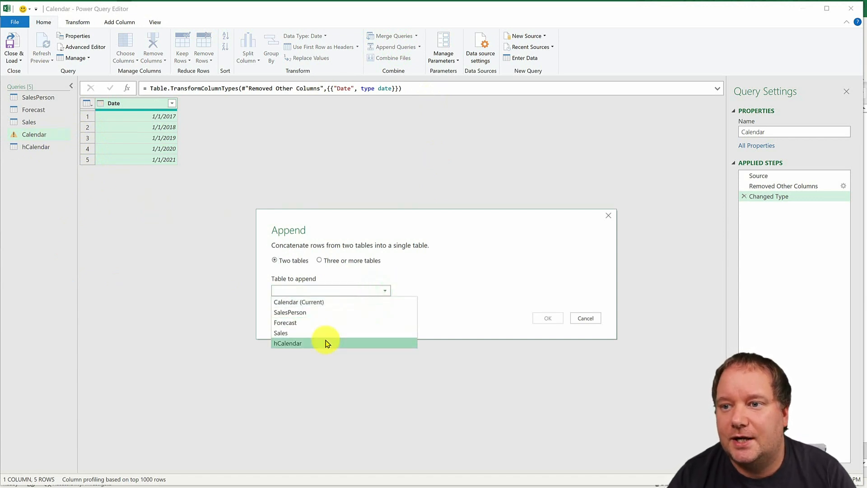
click(547, 317)
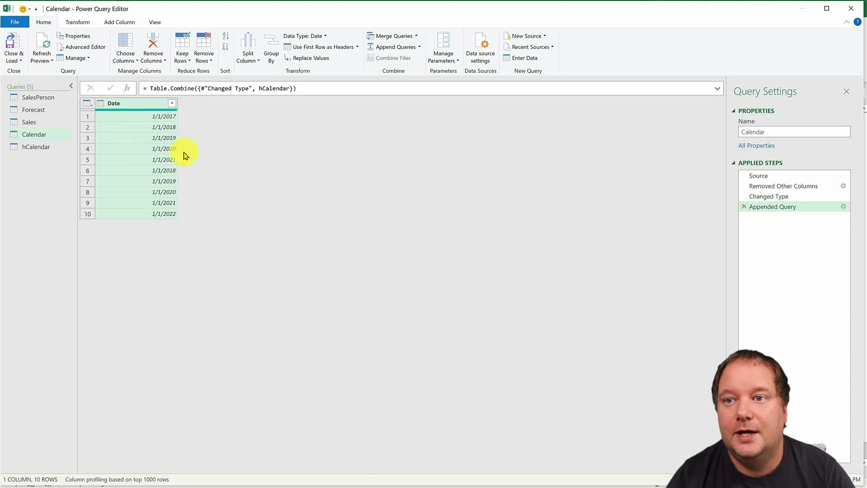
Step: Remove duplicate dates, leaving six dates from 1/1/2017 to 1/1/2022
click(139, 103)
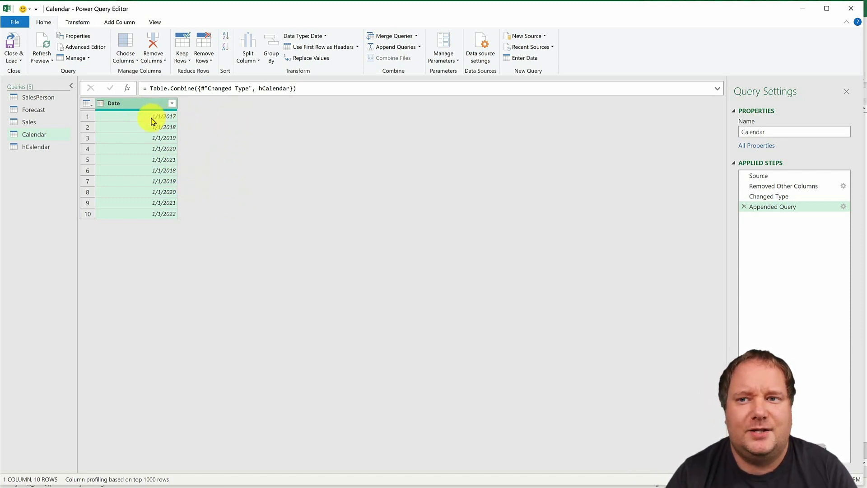
right_click(130, 107)
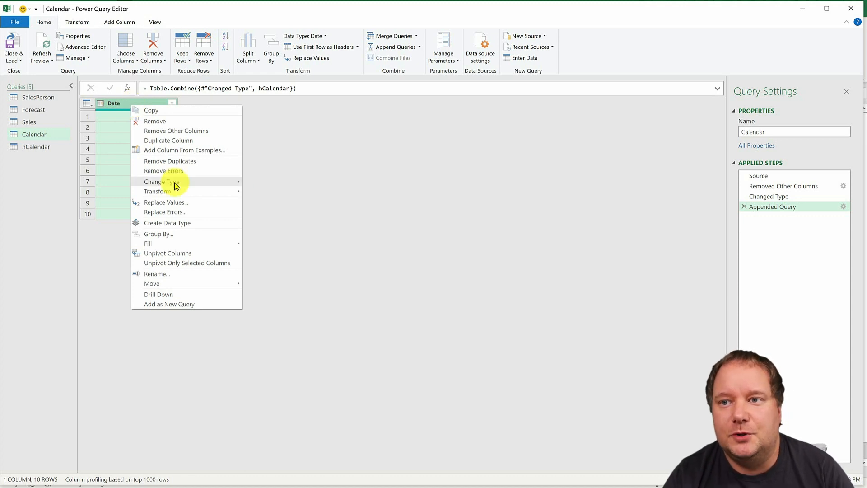
click(169, 161)
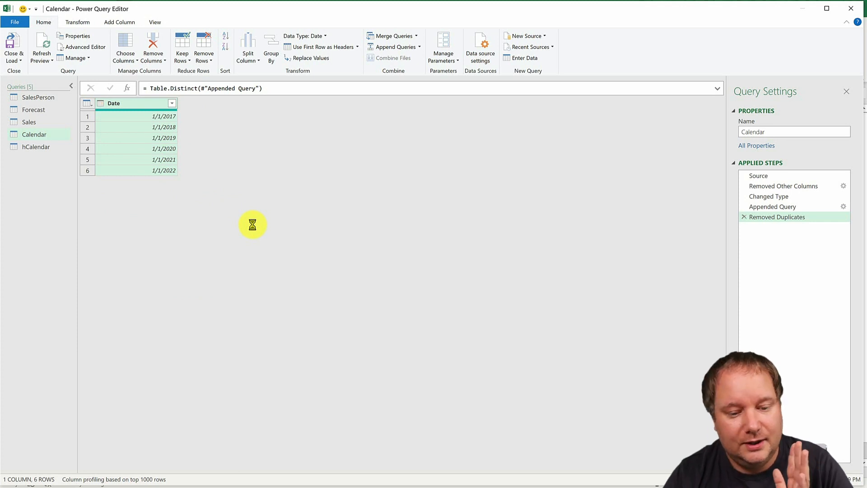
mouse_move(143, 112)
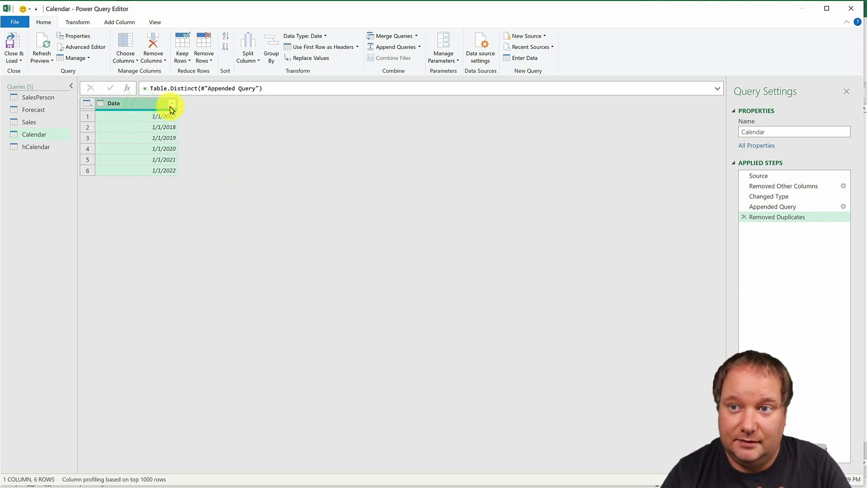
click(77, 21)
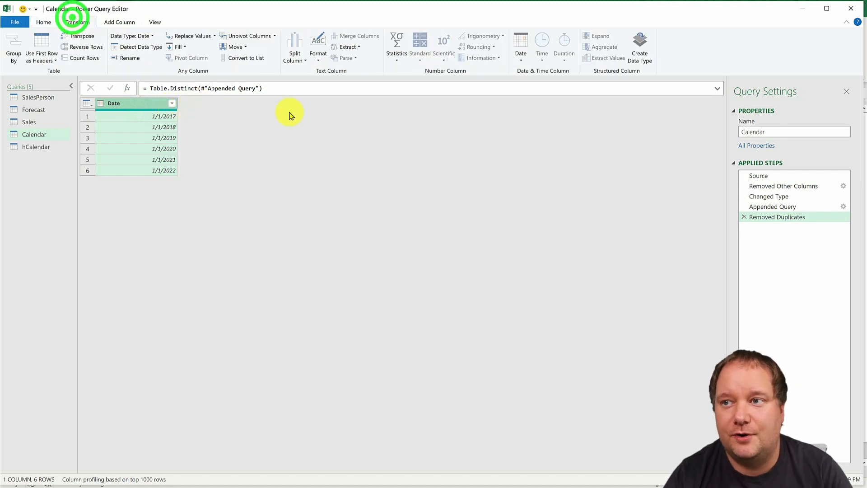
Step: Duplicate the Date column and rename the copy Date2
click(520, 44)
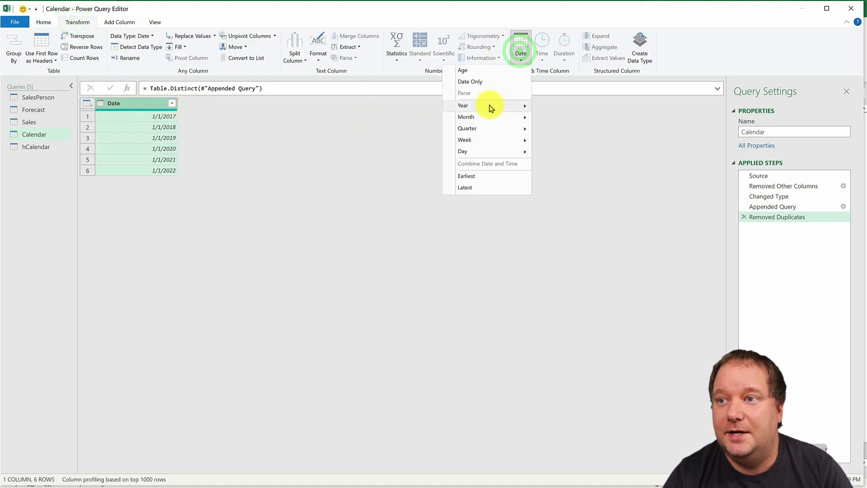
click(43, 22)
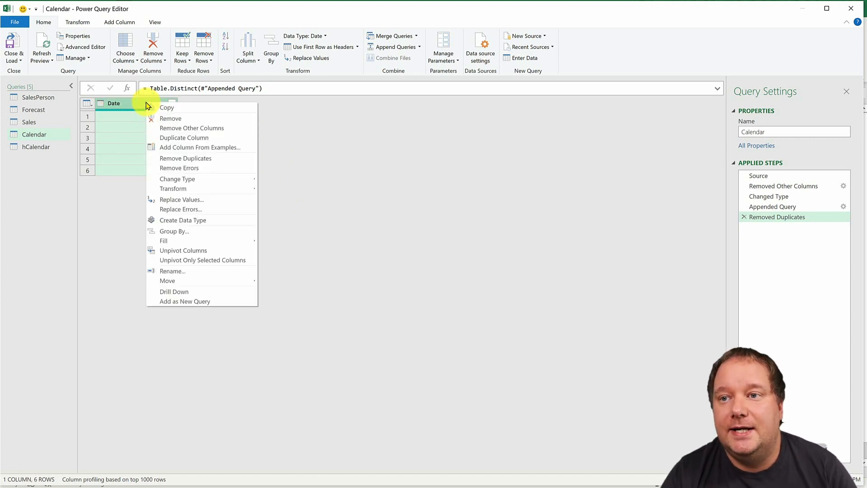
click(183, 137)
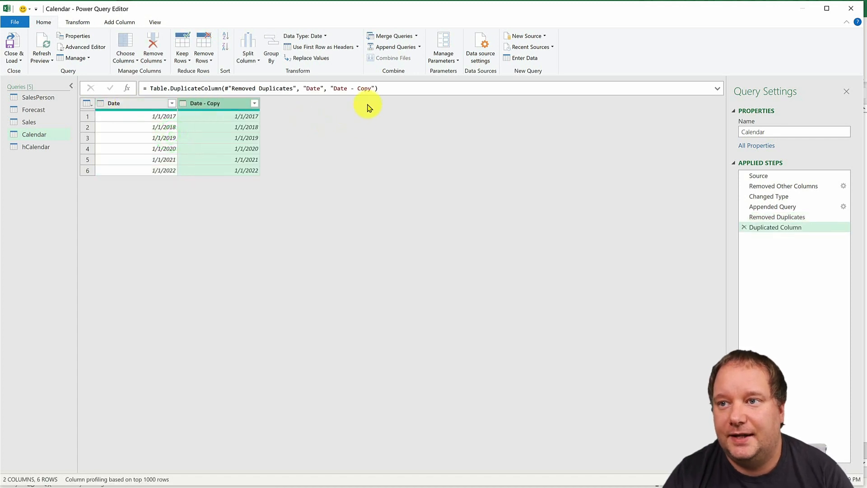
click(365, 88)
text(2)
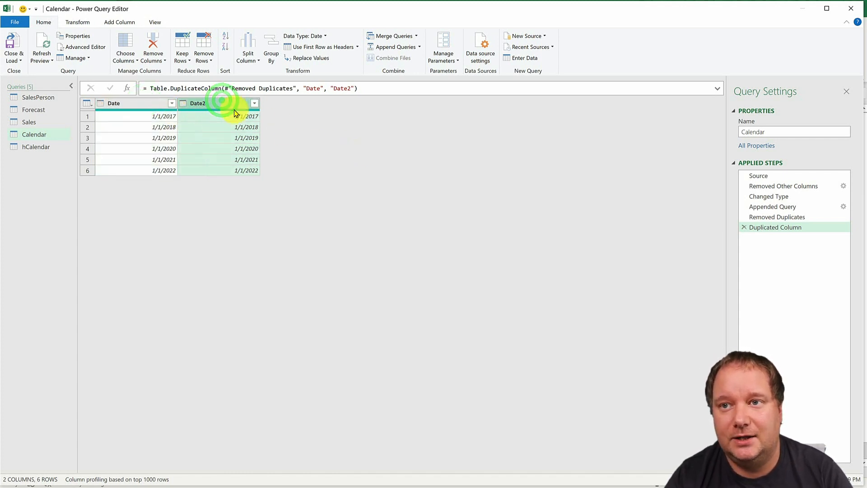
Step: Transform Date2 to each year's End of Year date
click(78, 22)
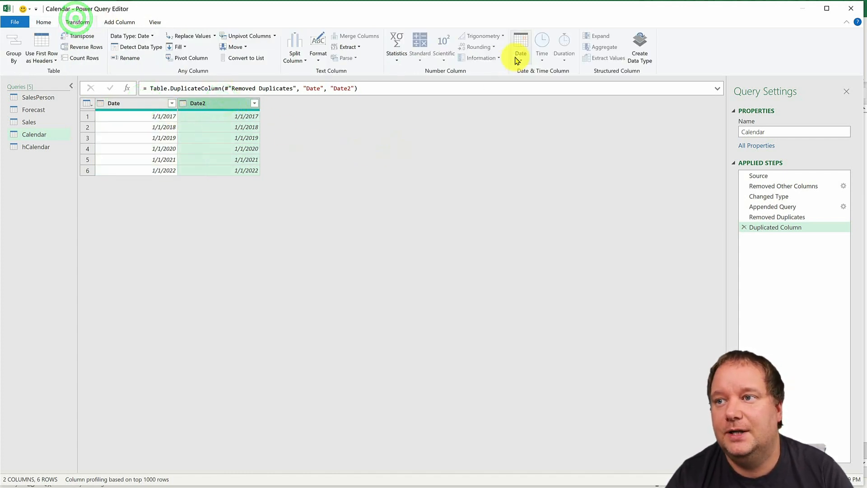
click(520, 47)
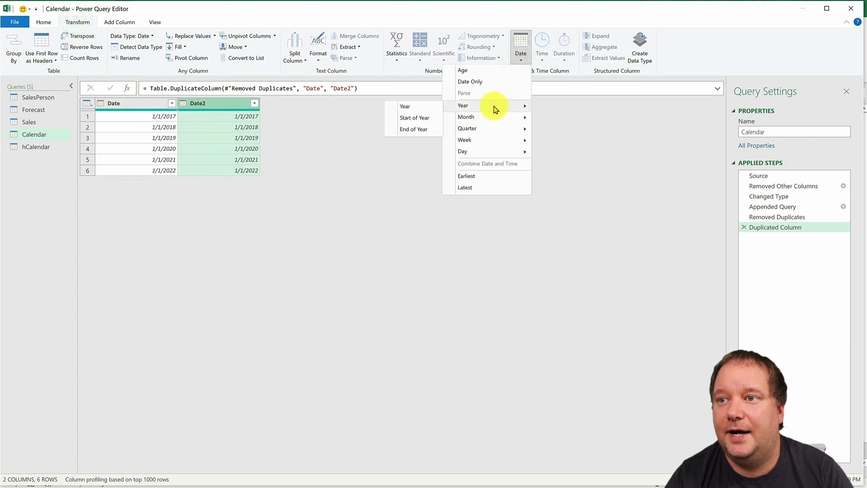
click(413, 129)
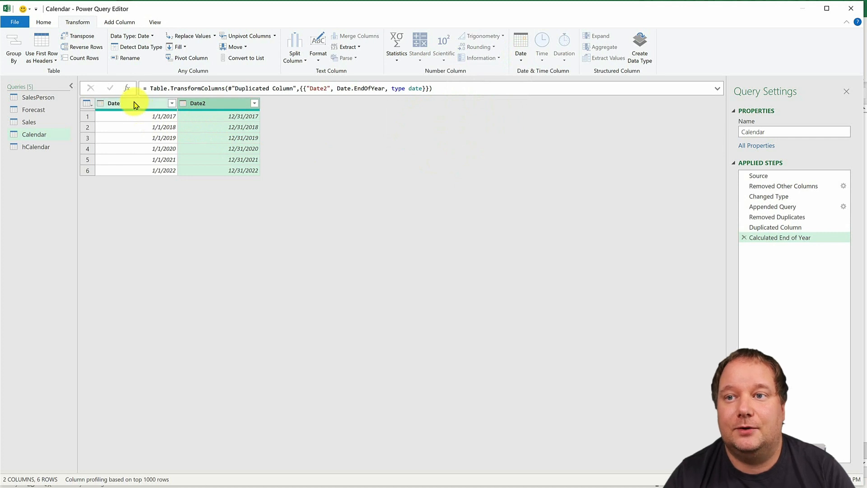
Step: Convert both Date and Date2 to Whole Number serial values
click(216, 103)
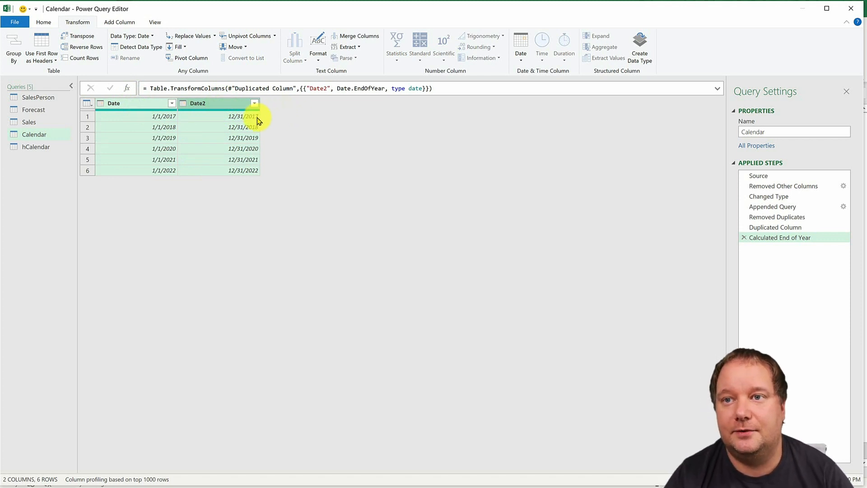
click(43, 22)
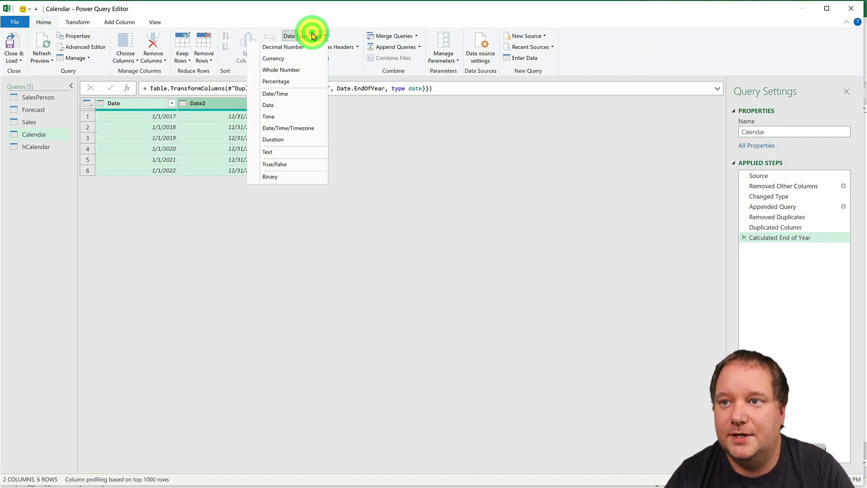
click(268, 104)
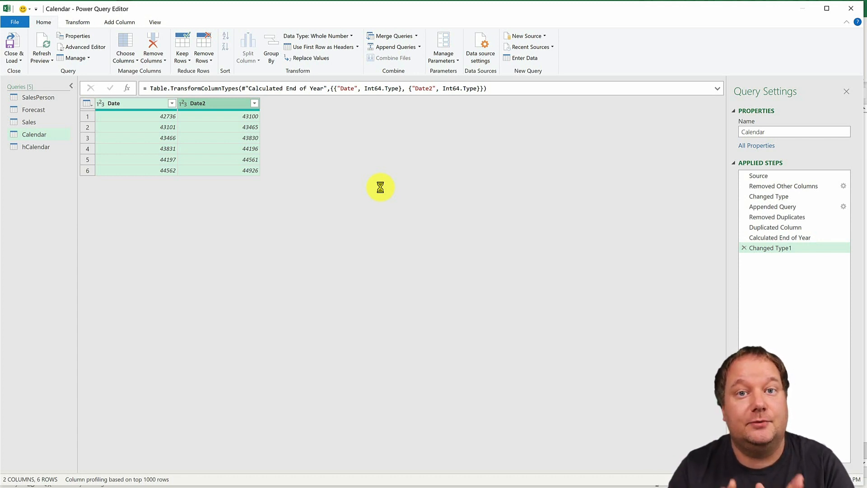
mouse_move(237, 135)
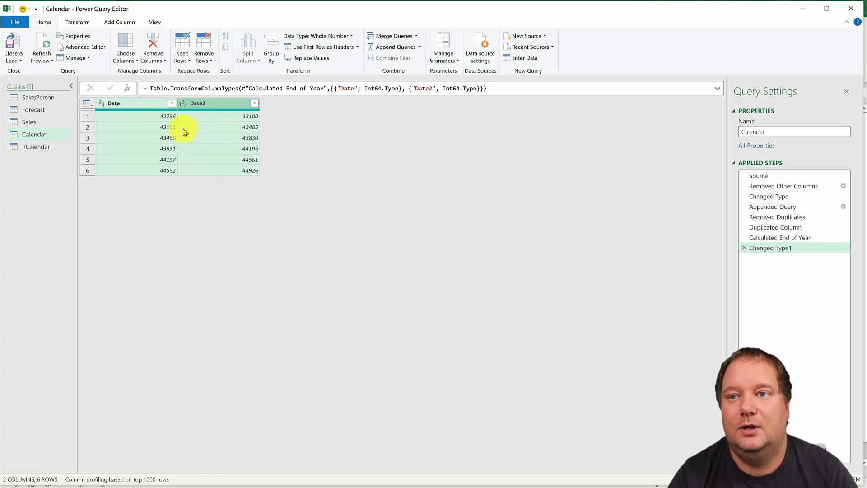
click(205, 103)
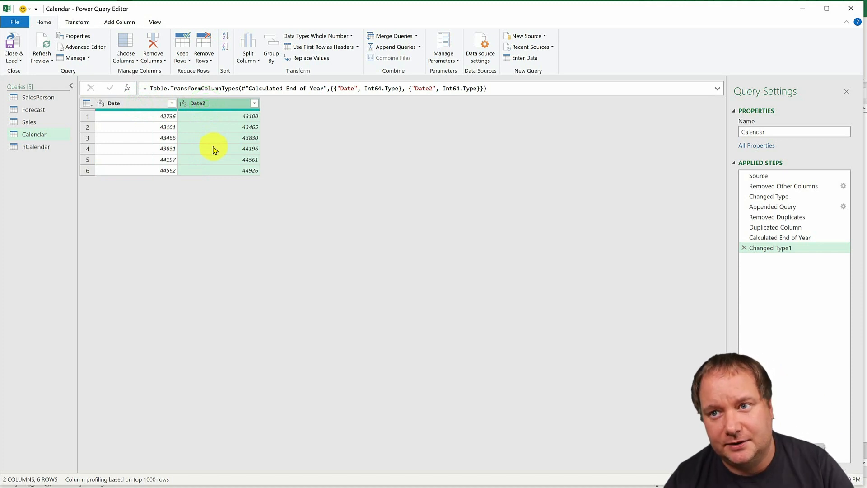
click(114, 103)
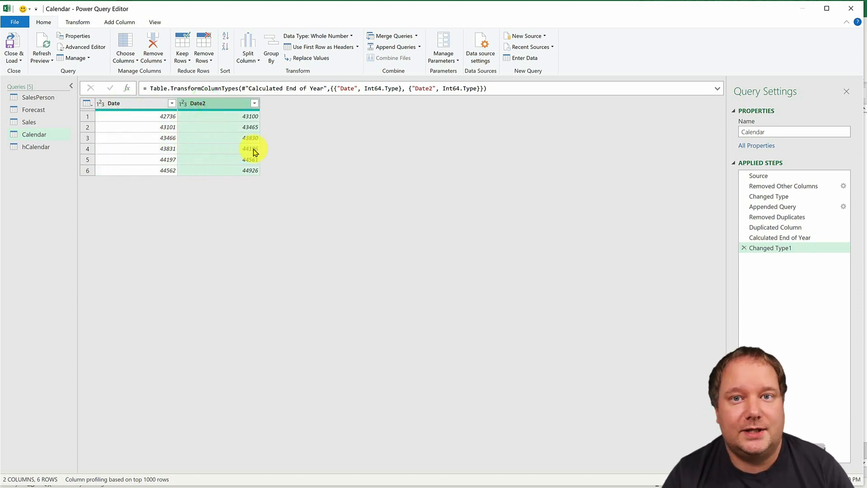
Step: Rename the latest step Base and compute the Date column's Minimum via Statistics
right_click(768, 247)
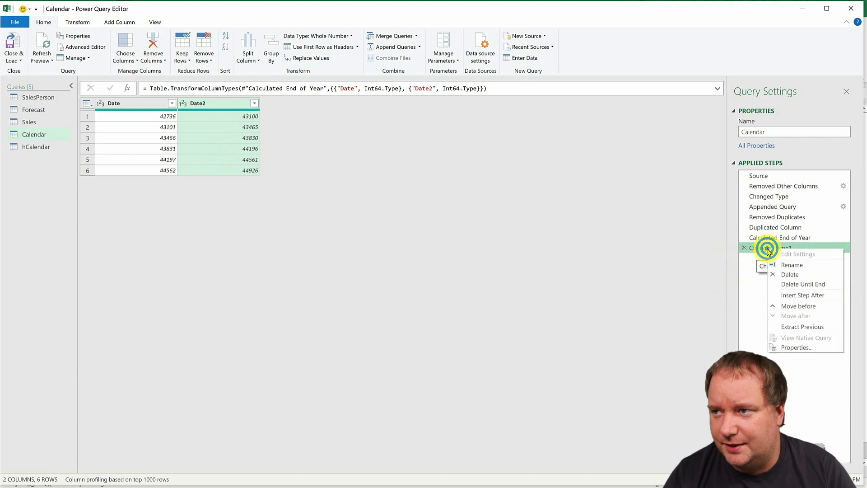
click(791, 265)
text(Base)
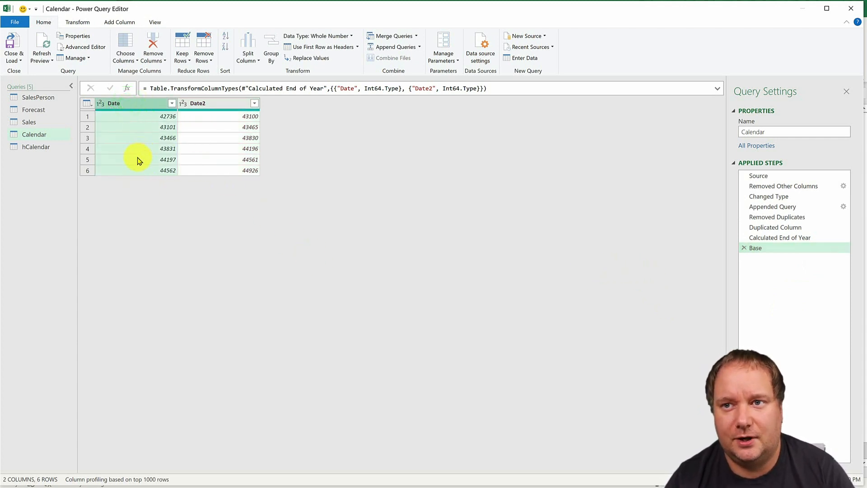
click(78, 22)
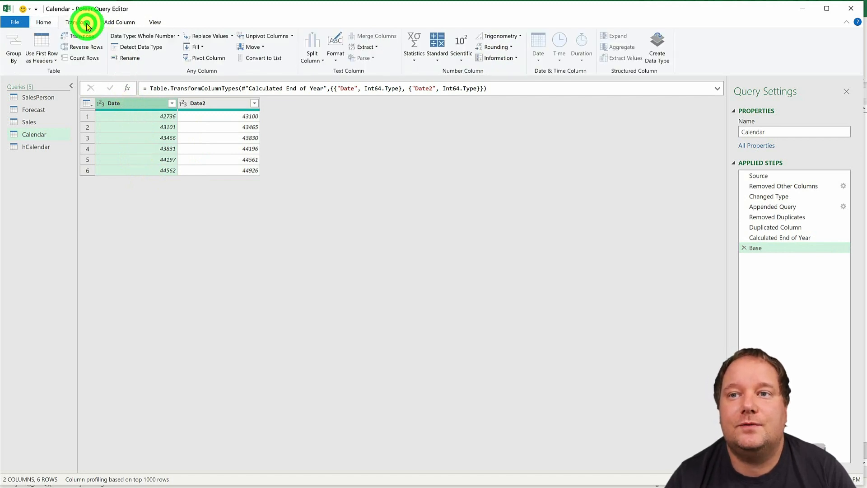
click(413, 50)
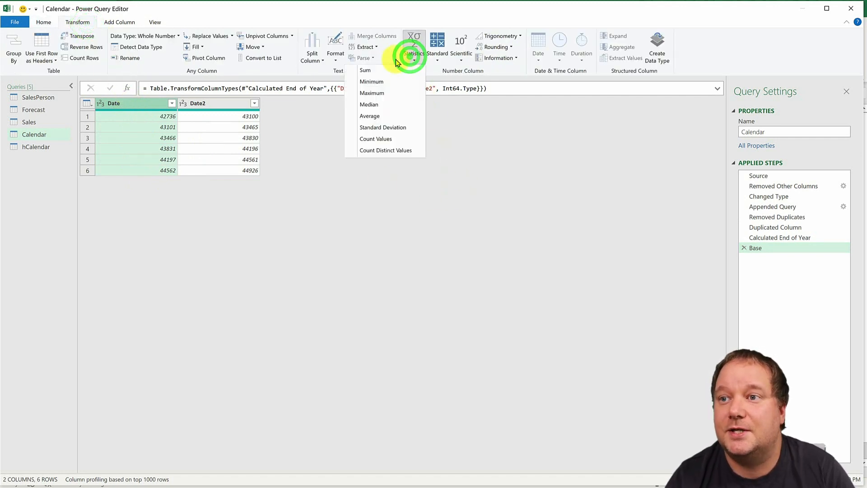
click(371, 82)
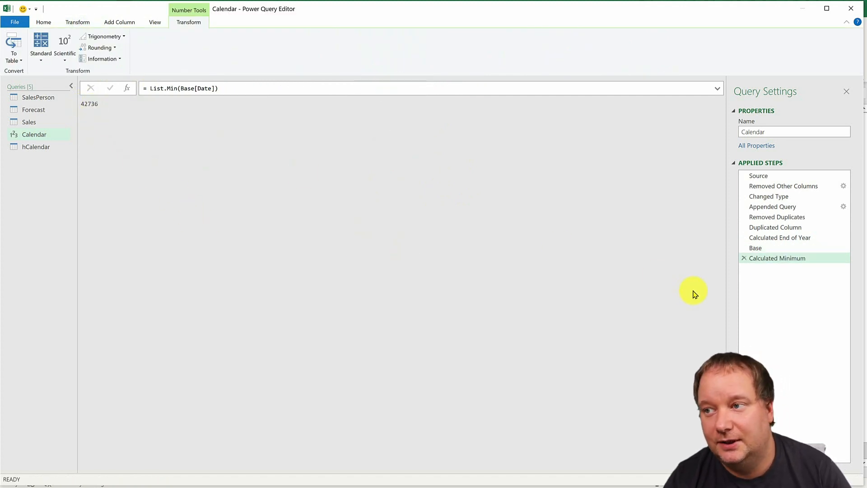
Step: Rename the minimum step MinDate (42736) and add a custom step = Base
right_click(776, 258)
text(MinDate)
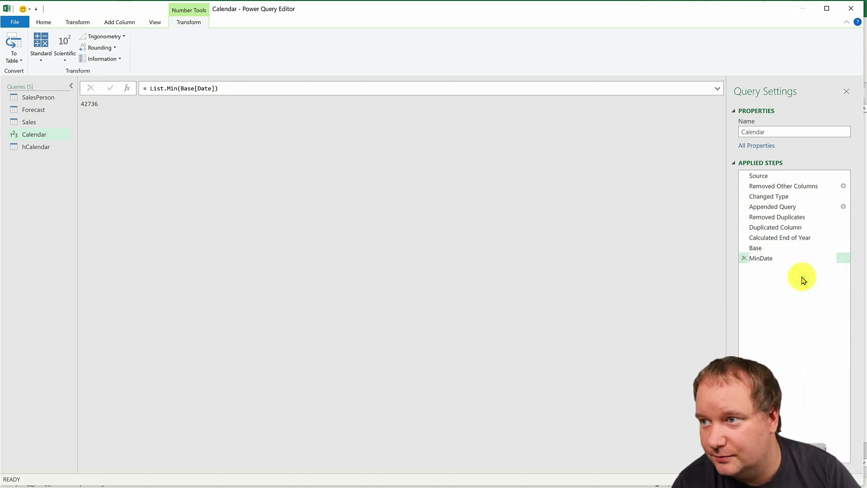
click(760, 257)
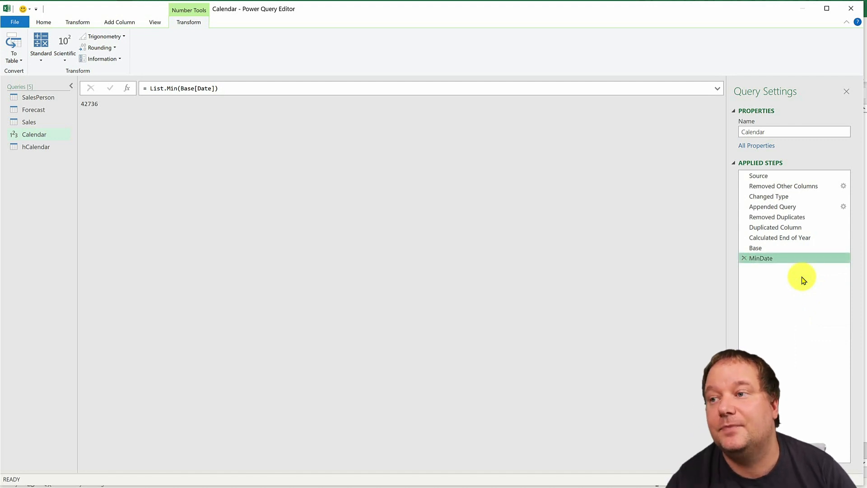
mouse_move(773, 273)
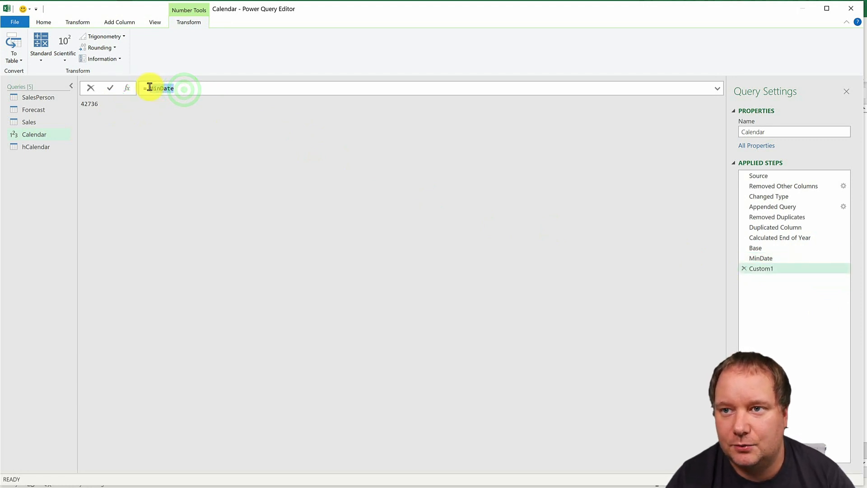
text(Base)
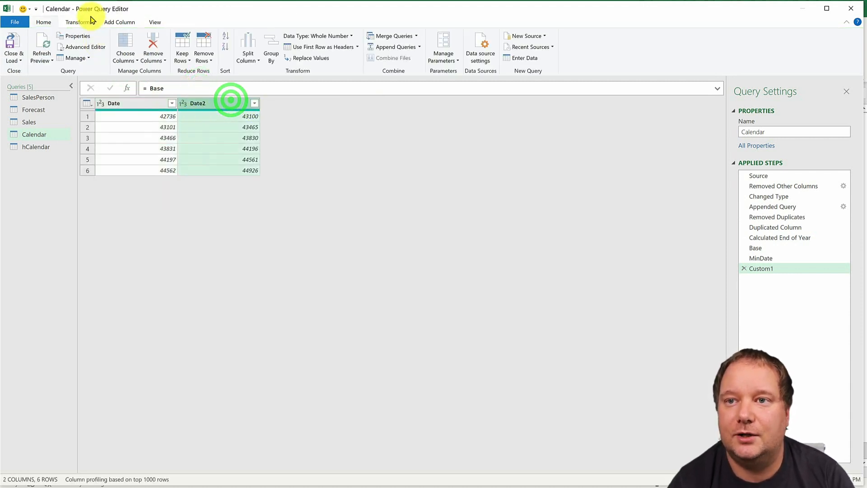
Step: Compute Date2's Maximum and edit its formula to List.Max(Base[Date2])
click(412, 44)
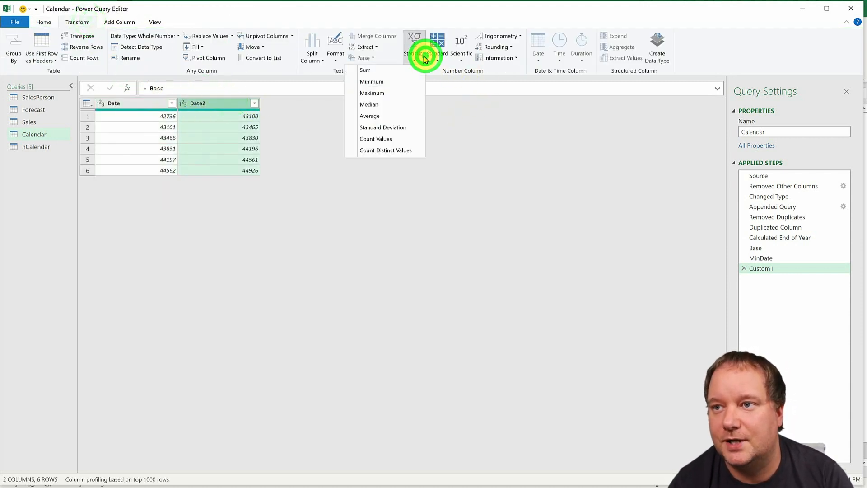
click(371, 93)
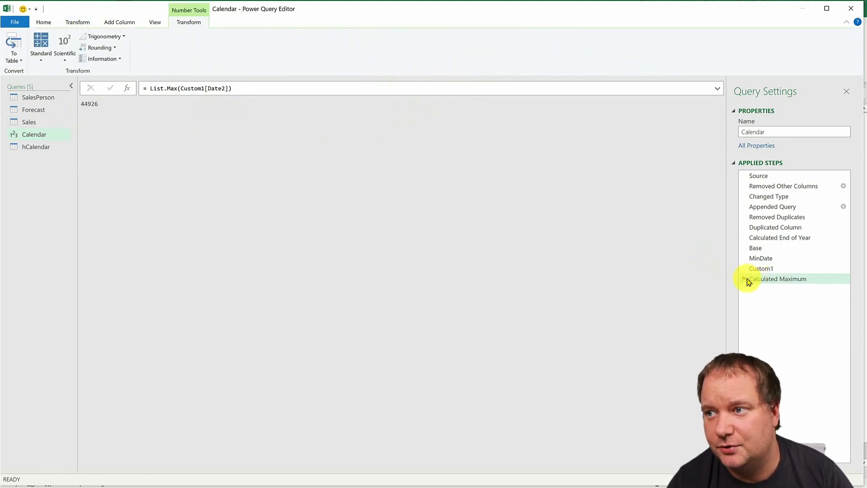
click(761, 257)
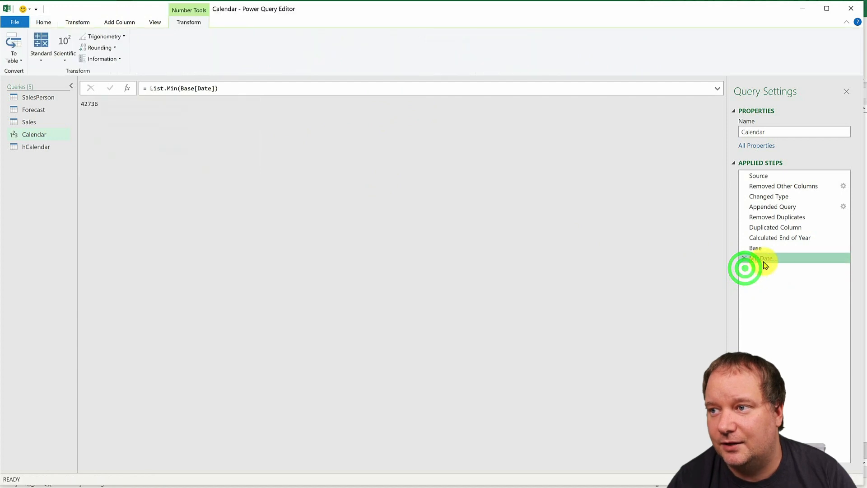
click(760, 257)
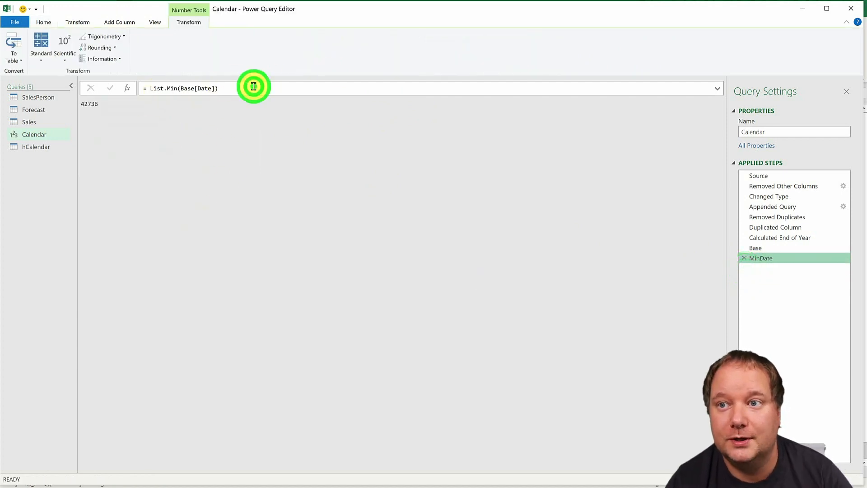
triple_click(183, 88)
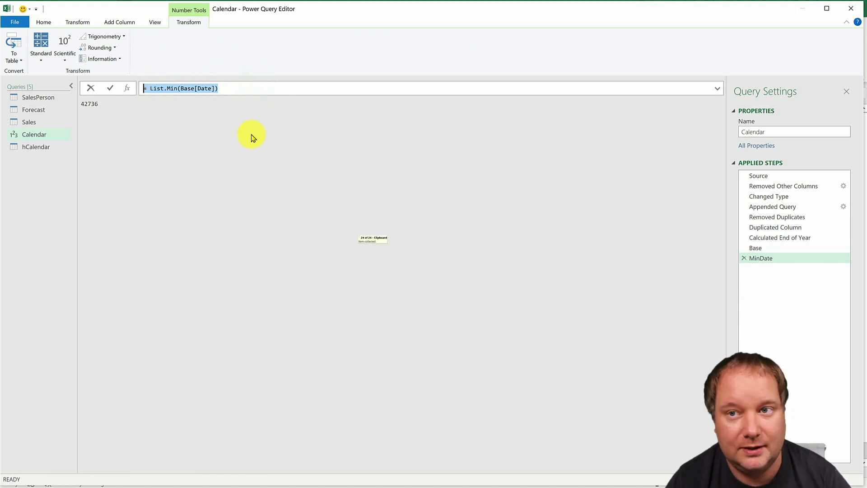
click(109, 88)
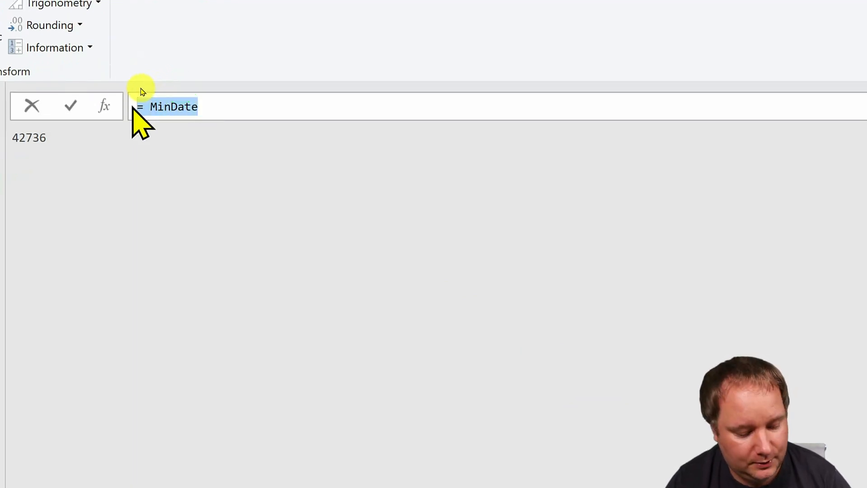
text(List.Min(Base[Date]))
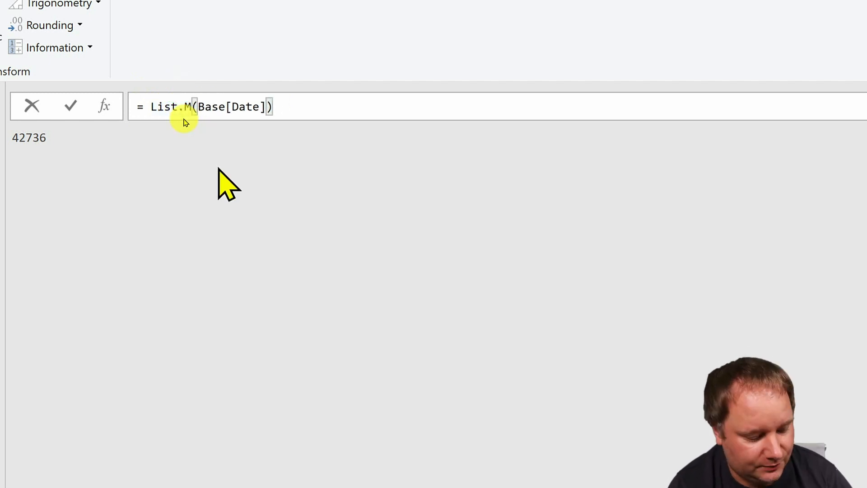
text(ax)
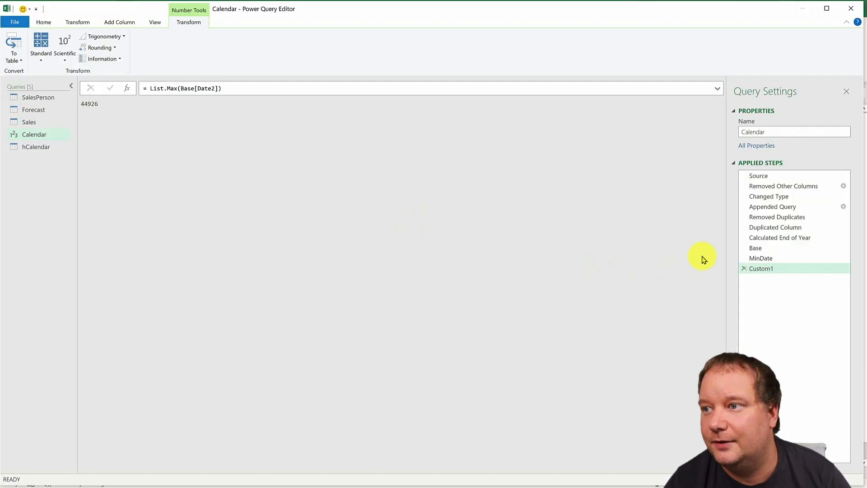
Step: Rename the step MaxDate, returning 44926, and check it against MinDate
right_click(761, 268)
text(Max)
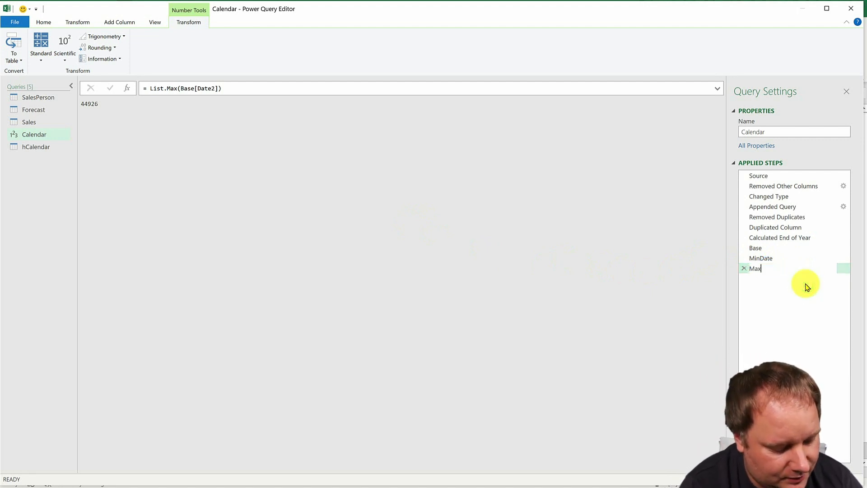
text(Date)
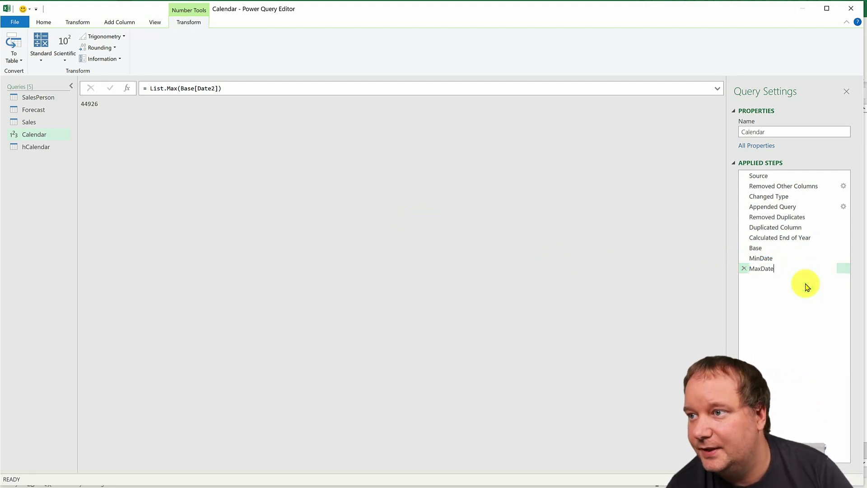
click(760, 258)
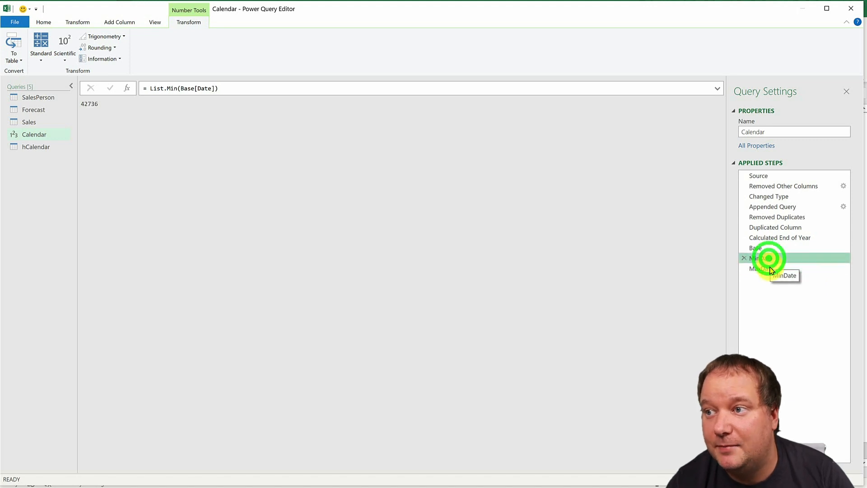
click(760, 268)
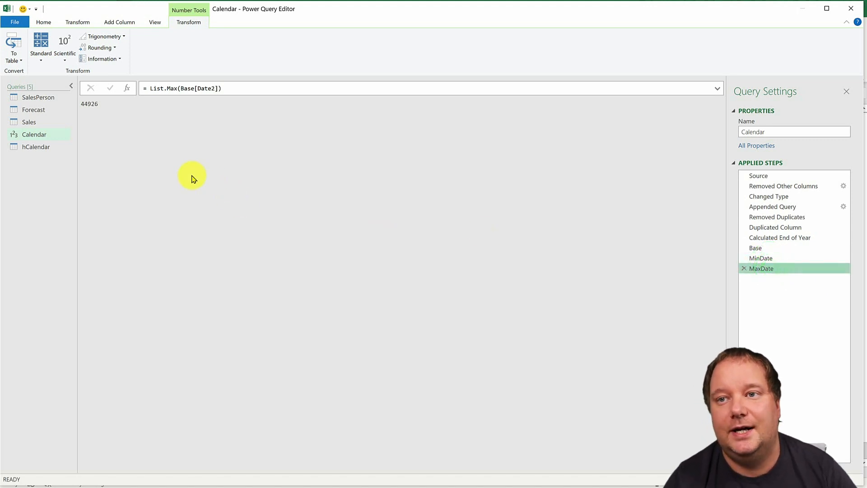
click(126, 88)
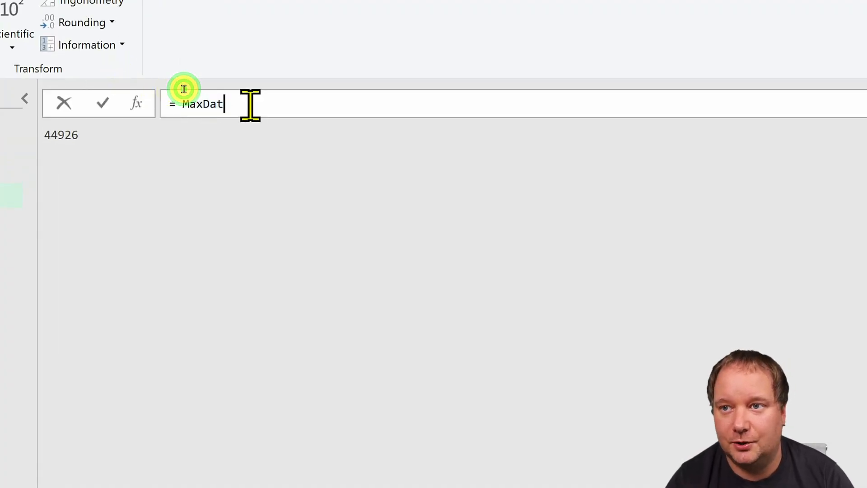
Step: Write the custom step formula = {MinDate..MaxDate}, listing serials starting at 42736
key(Ctrl+A)
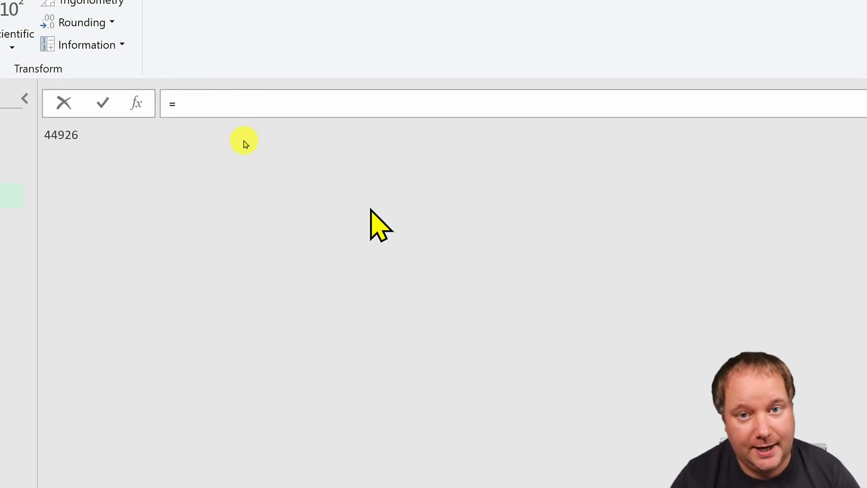
click(183, 104)
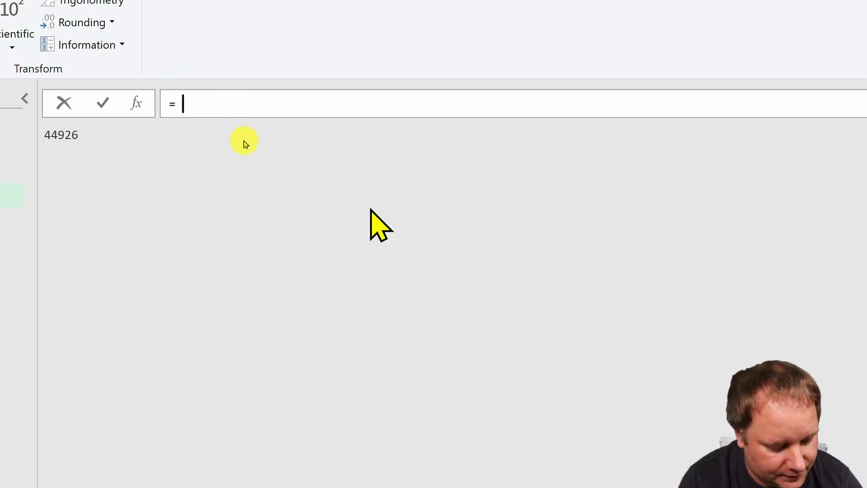
text({1})
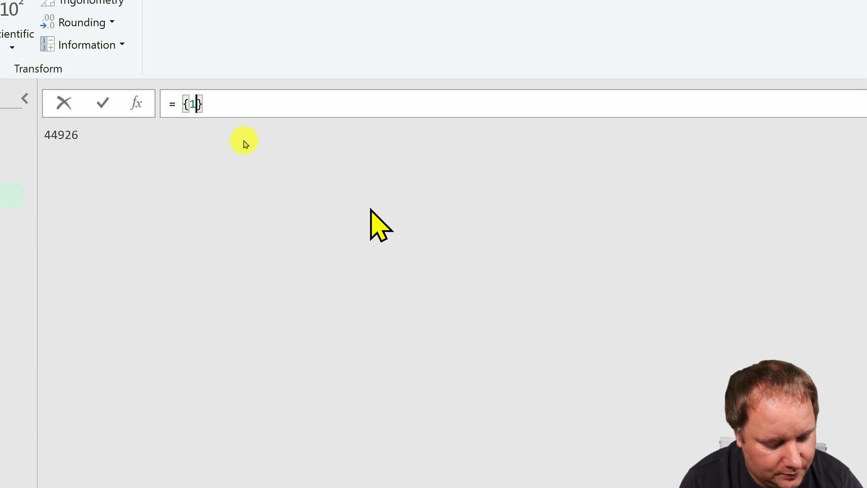
text(..10)
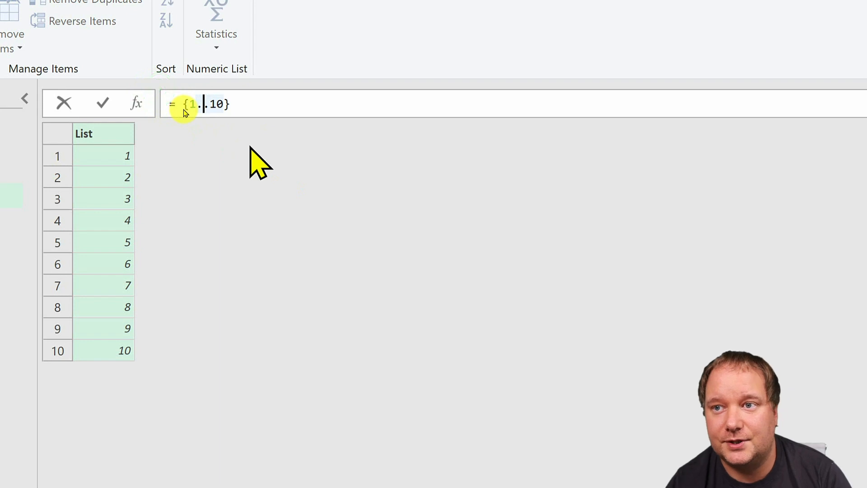
key(Backspace)
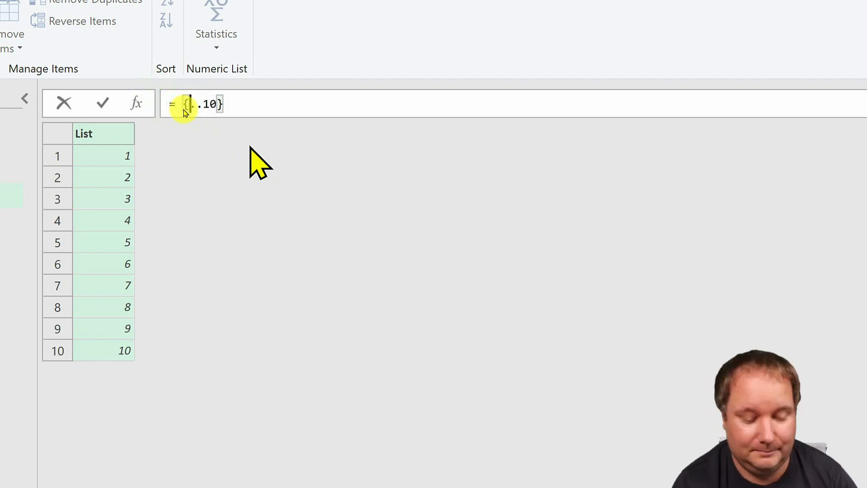
text(Min)
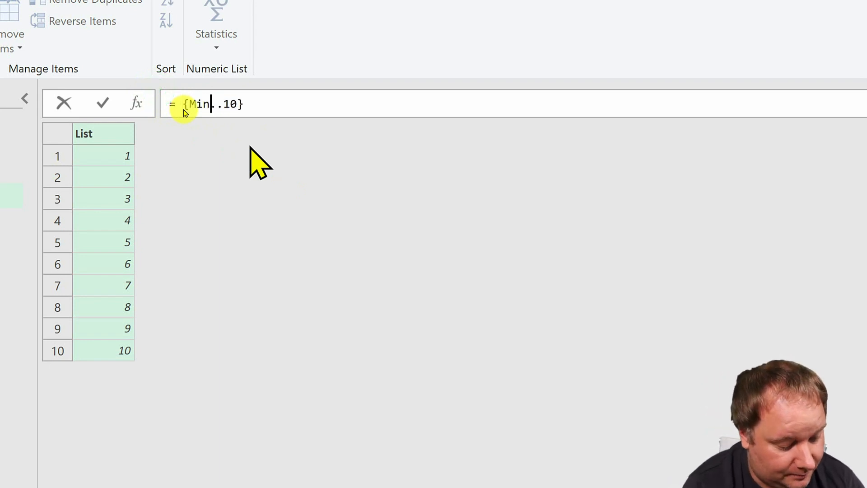
text(Date)
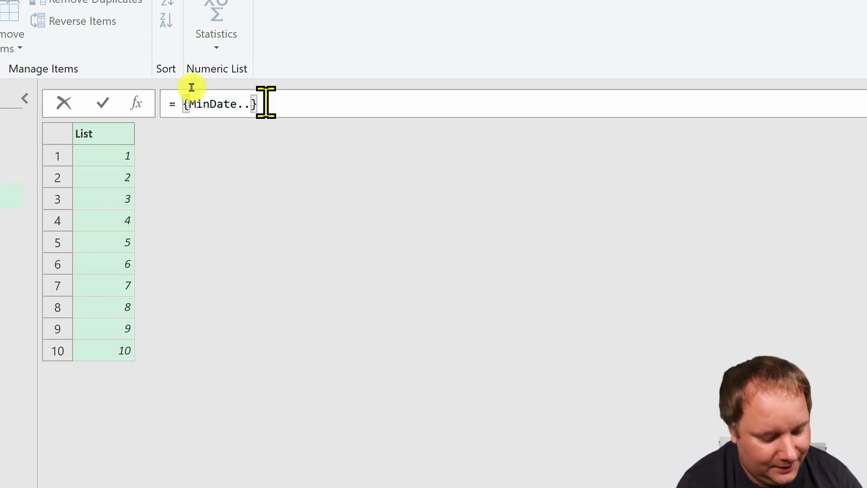
text(MaxDate)
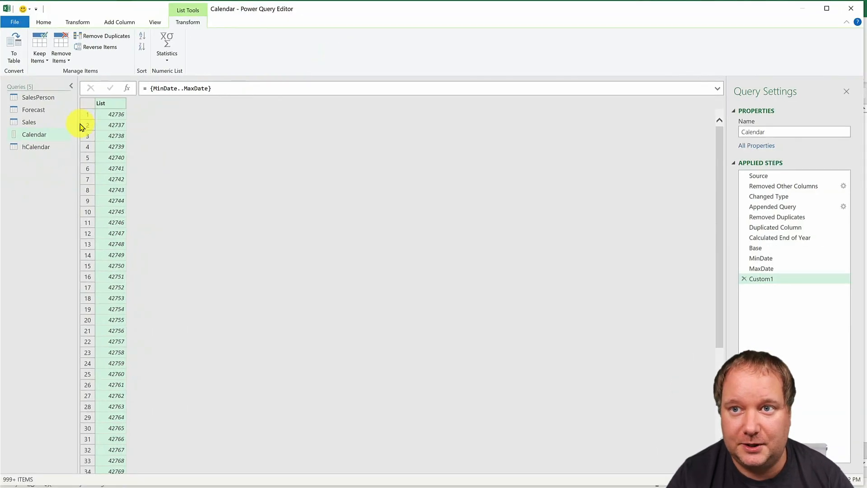
mouse_move(14, 47)
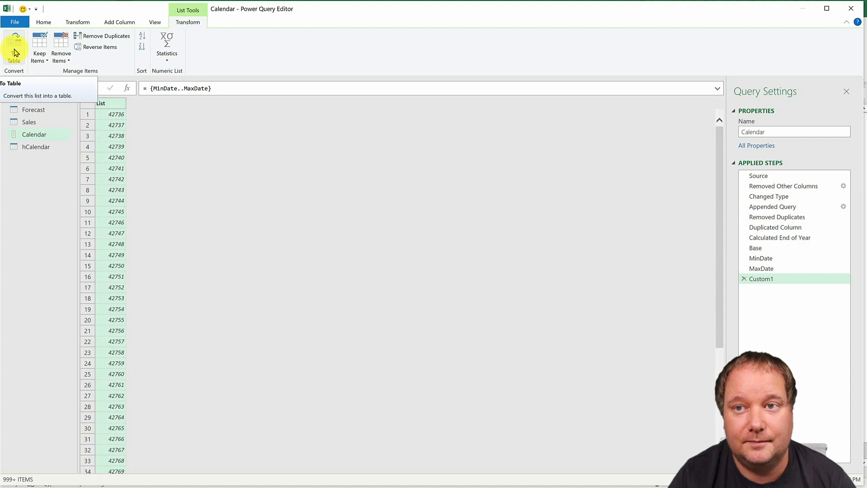
Step: Convert the list to a table and type its Date column as dates from 1/1/2017
click(13, 47)
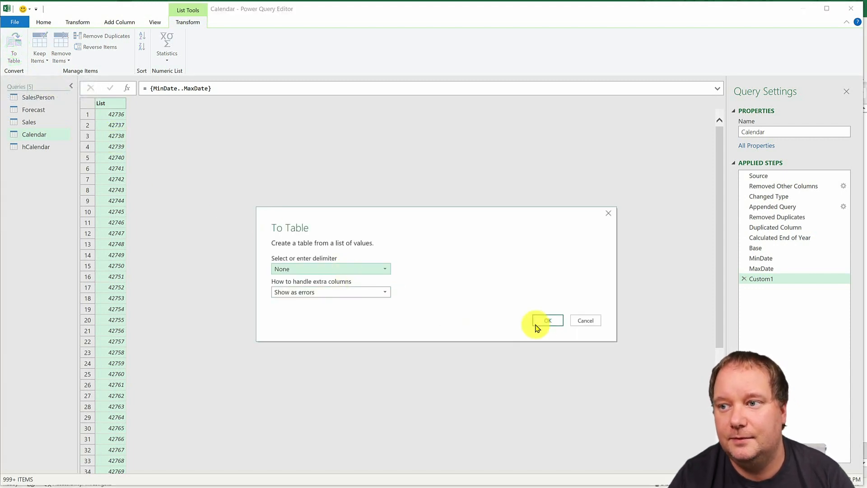
click(547, 320)
text(Date)
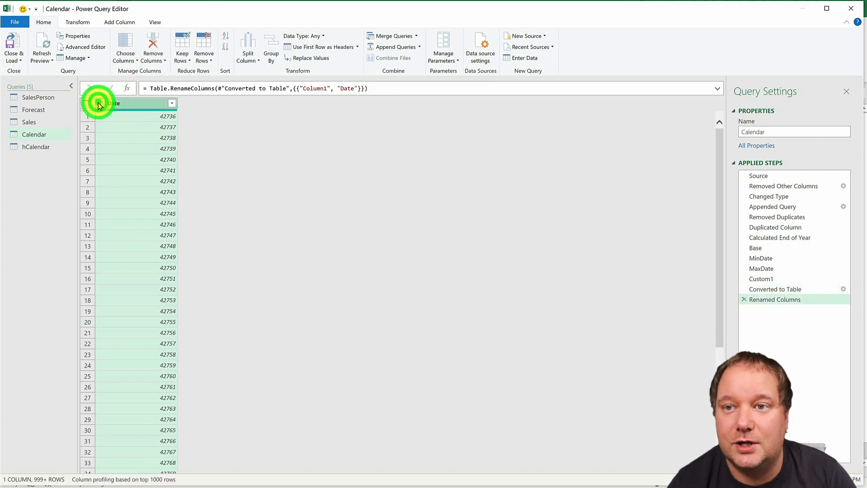
click(92, 103)
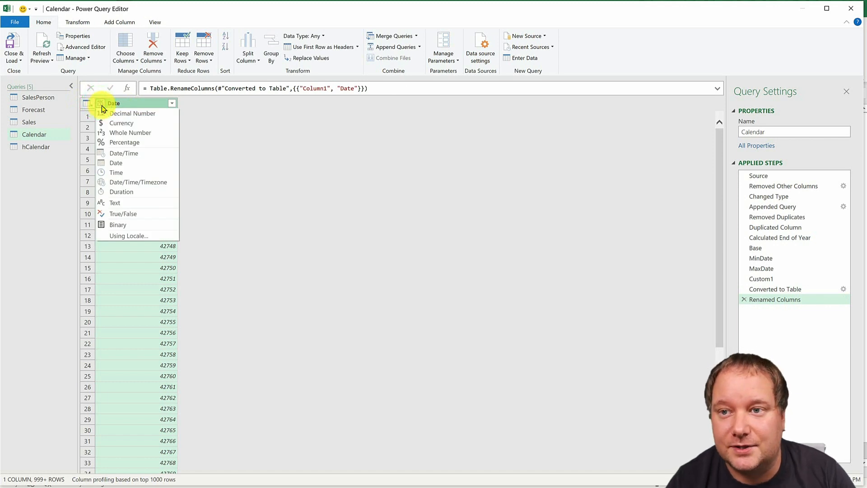
click(117, 163)
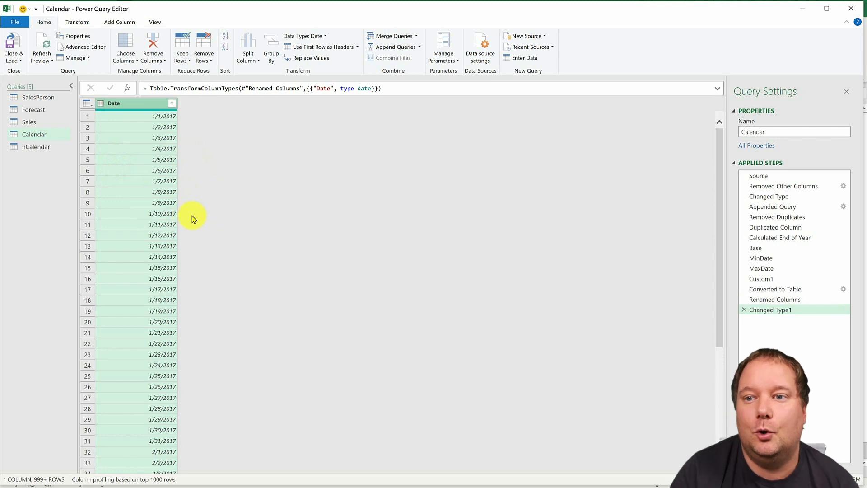
mouse_move(185, 381)
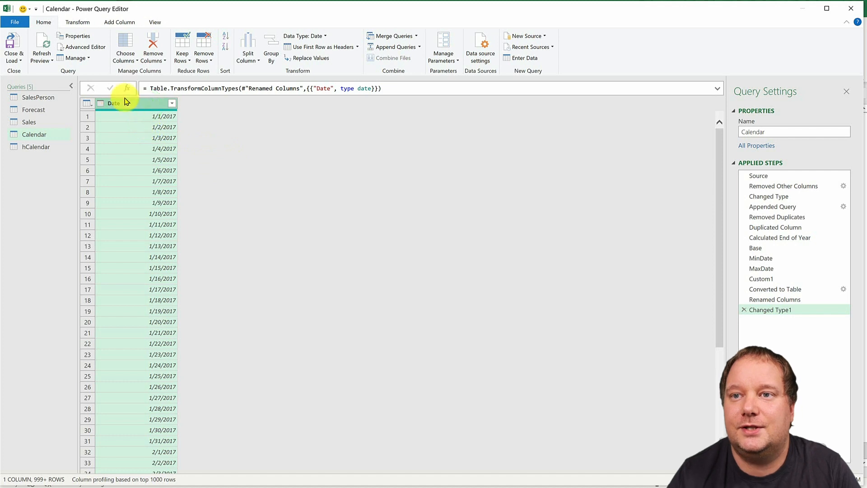
Step: Add Year and Month number columns derived from the Date column
click(120, 21)
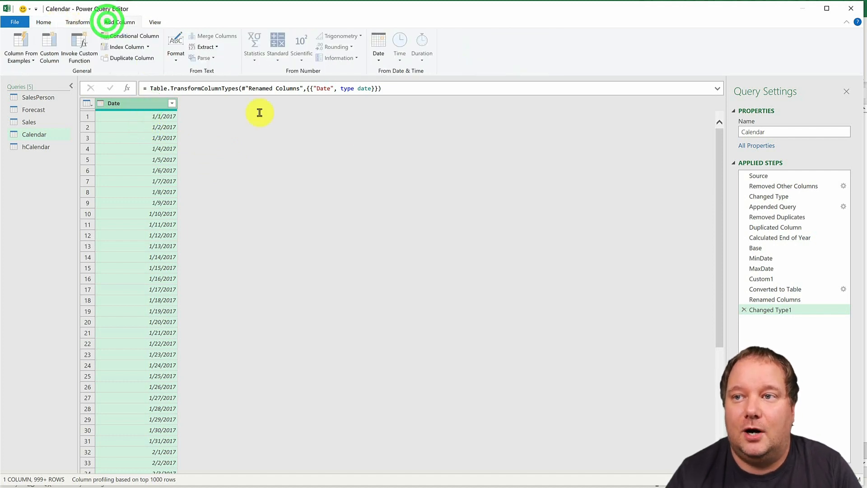
click(378, 44)
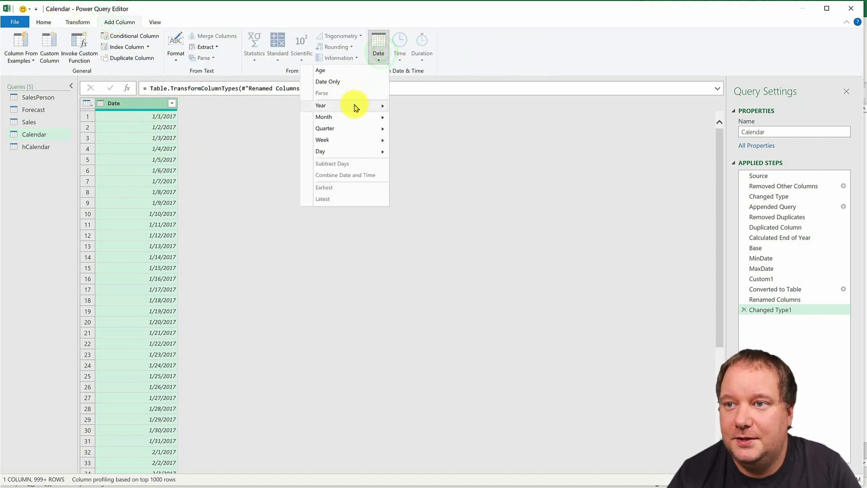
click(321, 105)
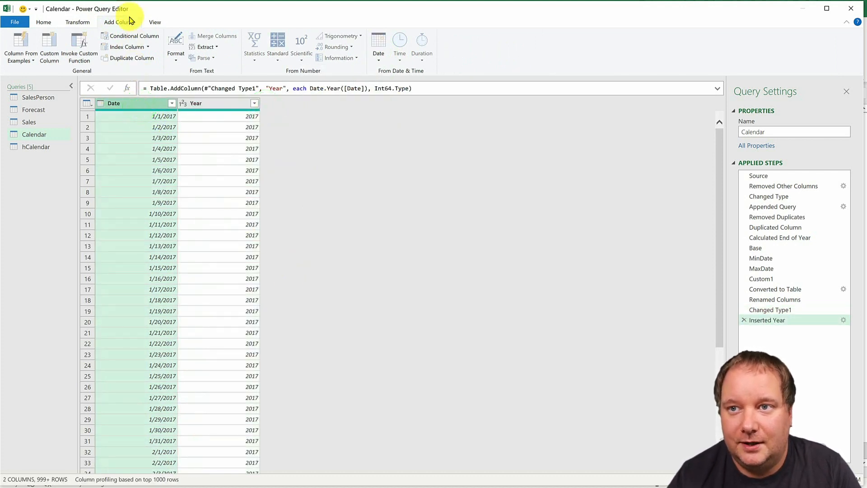
click(379, 44)
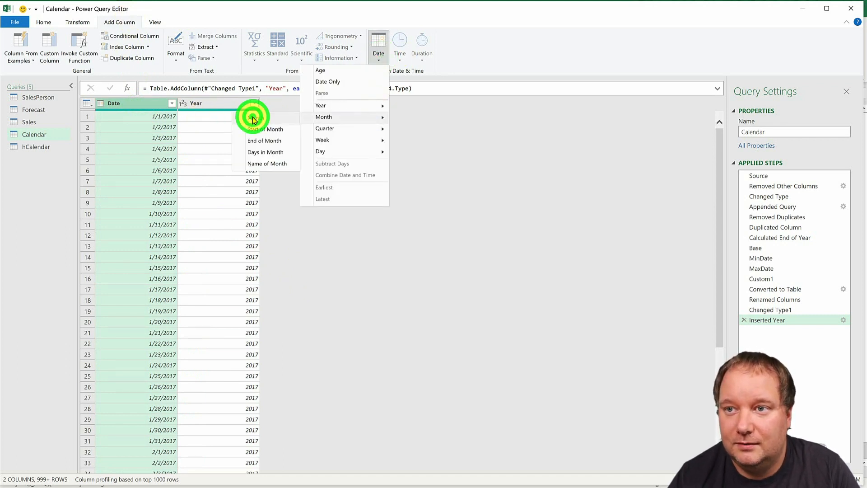
click(323, 116)
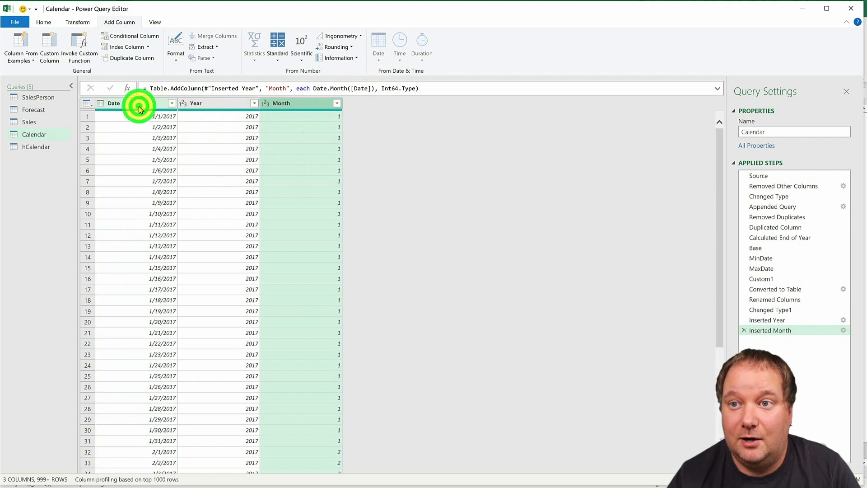
Step: Add a Month Name column showing each date's month name, e.g. January
click(378, 43)
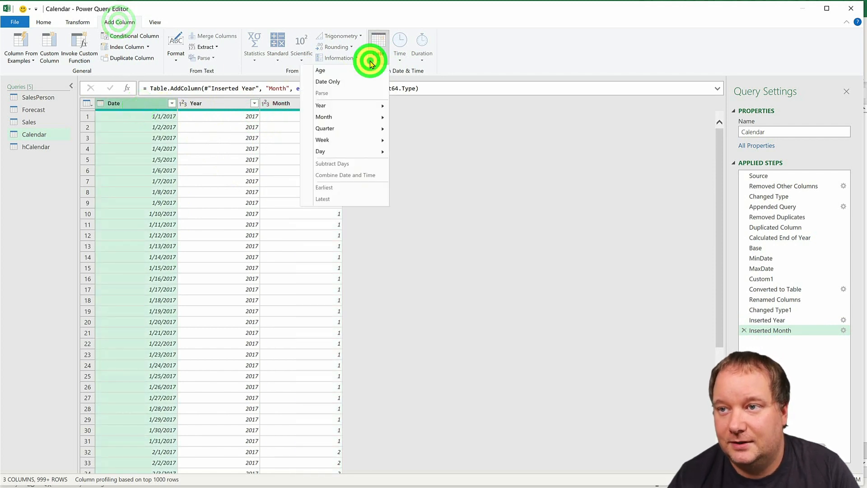
mouse_move(360, 116)
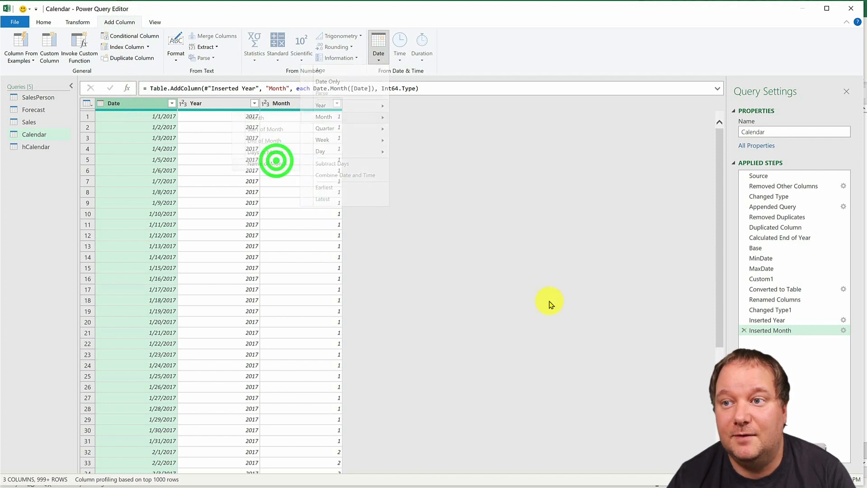
click(271, 164)
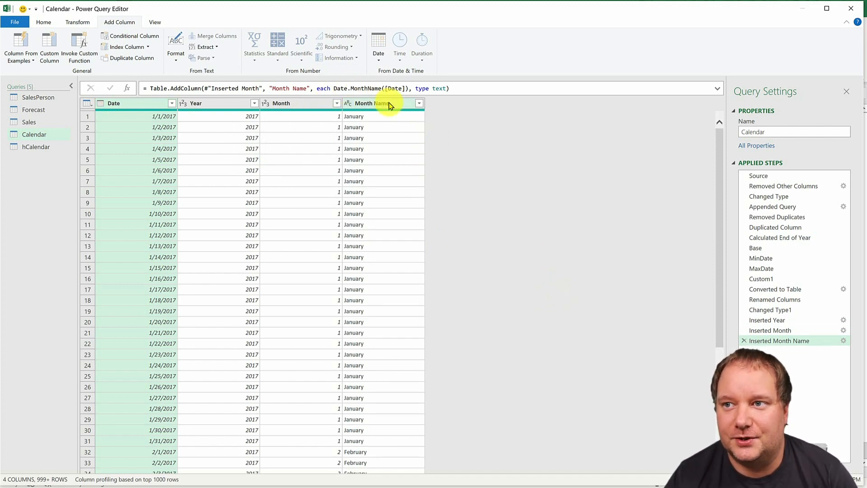
mouse_move(279, 161)
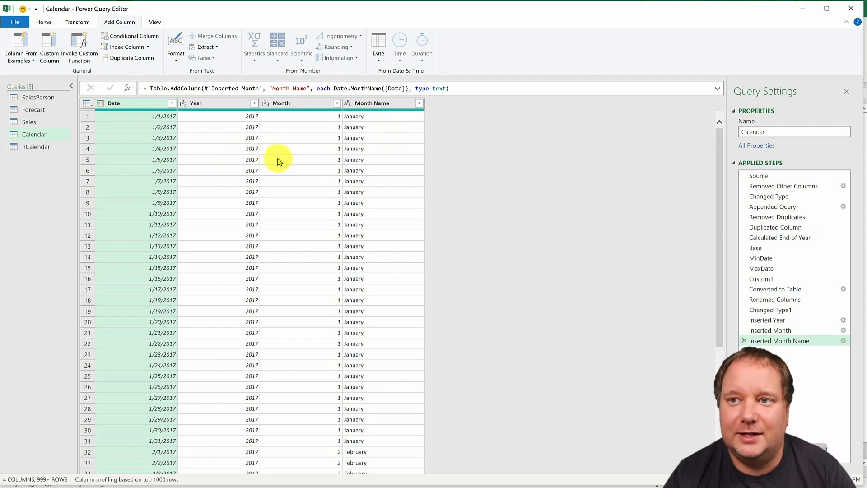
click(378, 42)
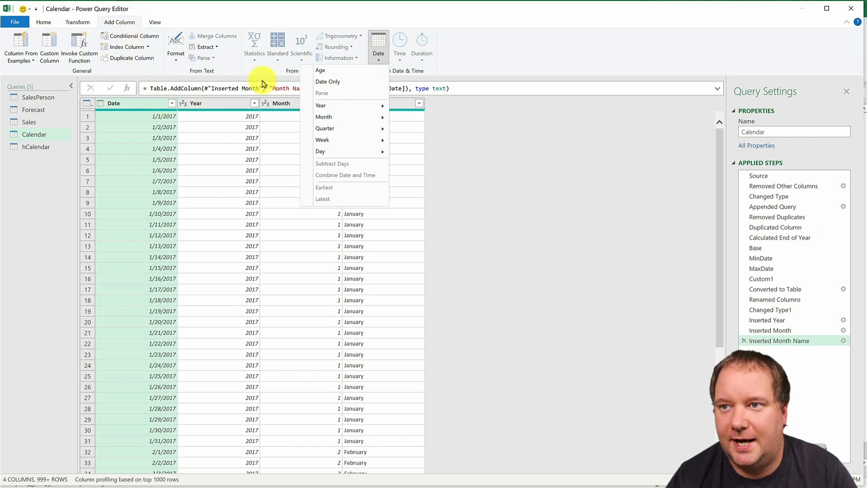
mouse_move(324, 129)
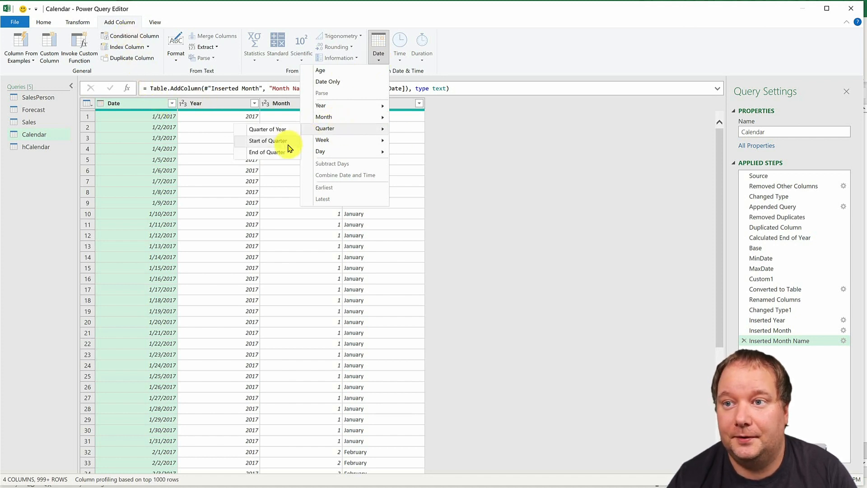
Step: Add a Quarter of Year column and prefix its formula with "Q"&Text.From(...)
click(268, 129)
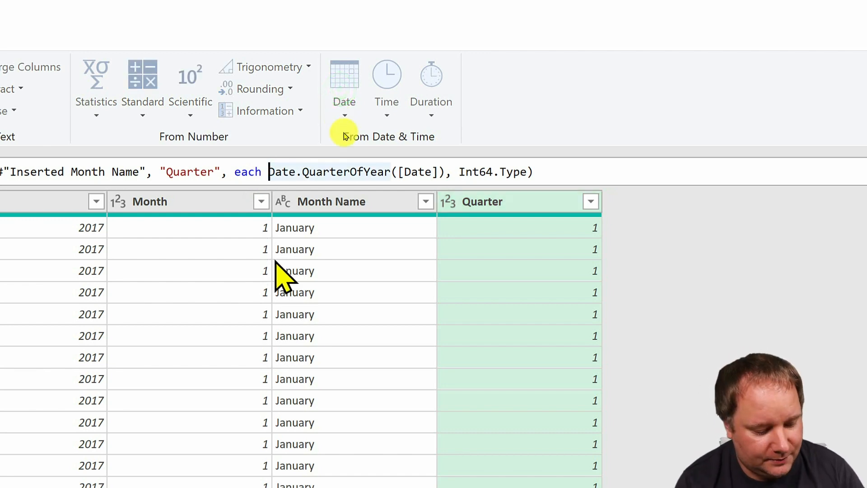
text("Q")
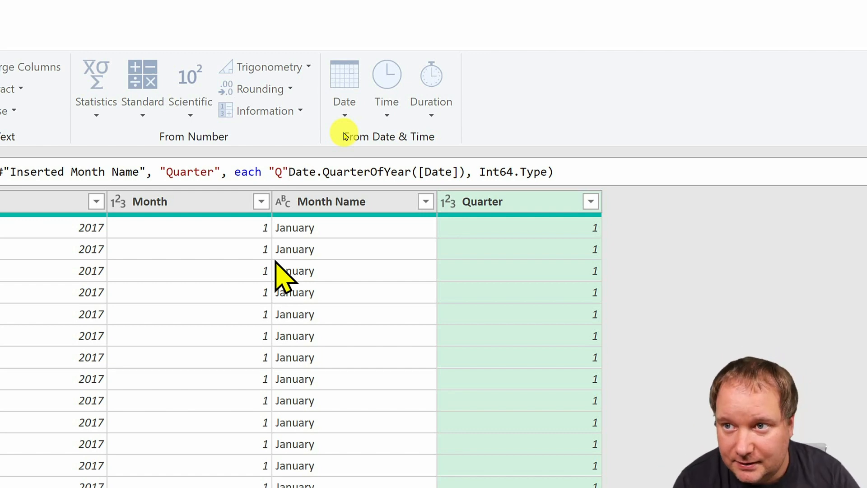
text(&)
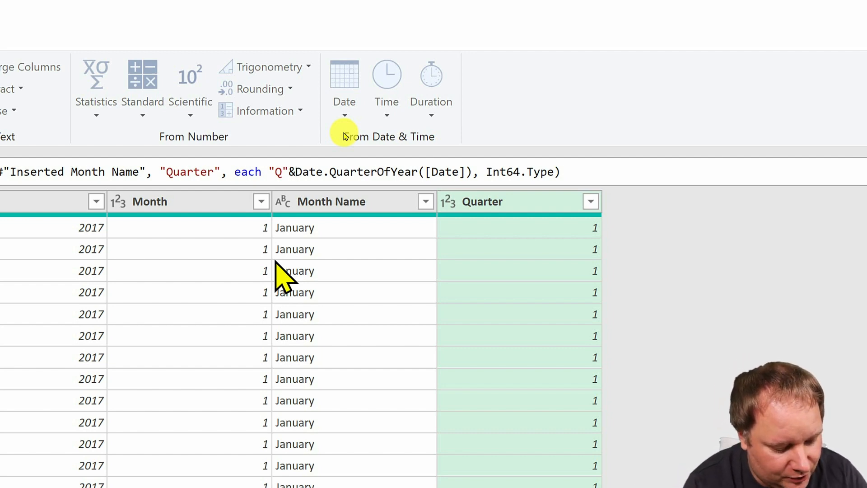
text(Text.From()
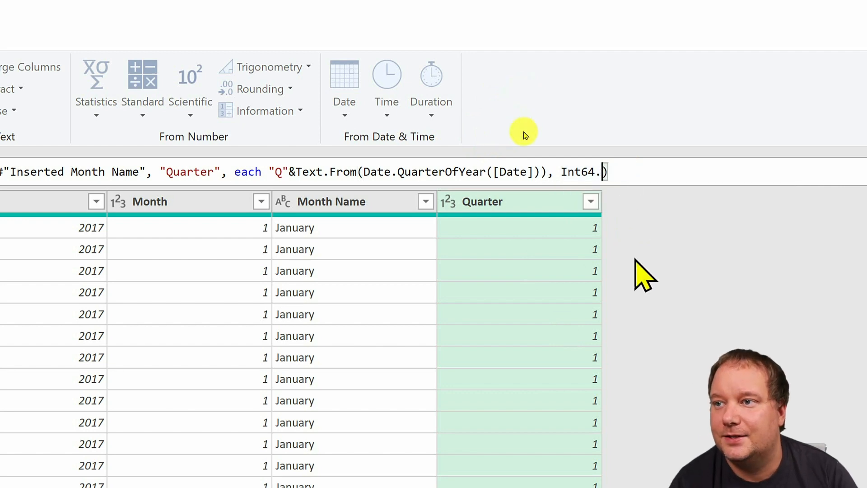
Step: Change the Quarter column's declared type from number to text so values read Q1
key(Backspace)
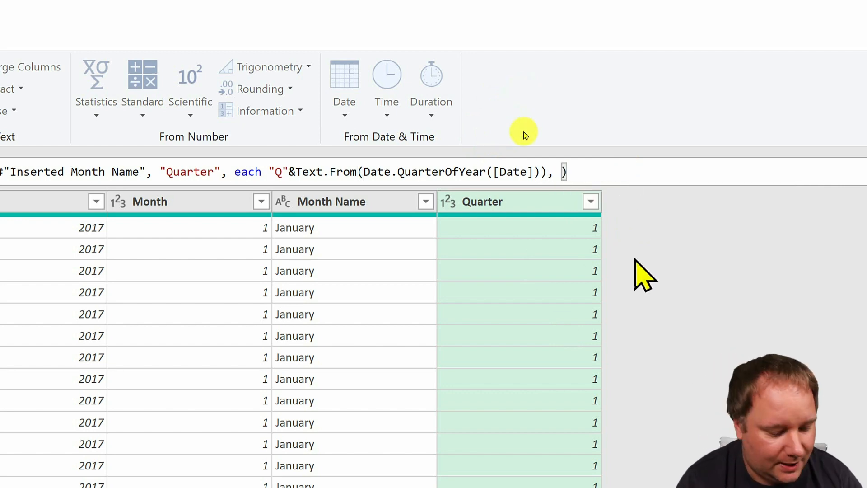
text(tz)
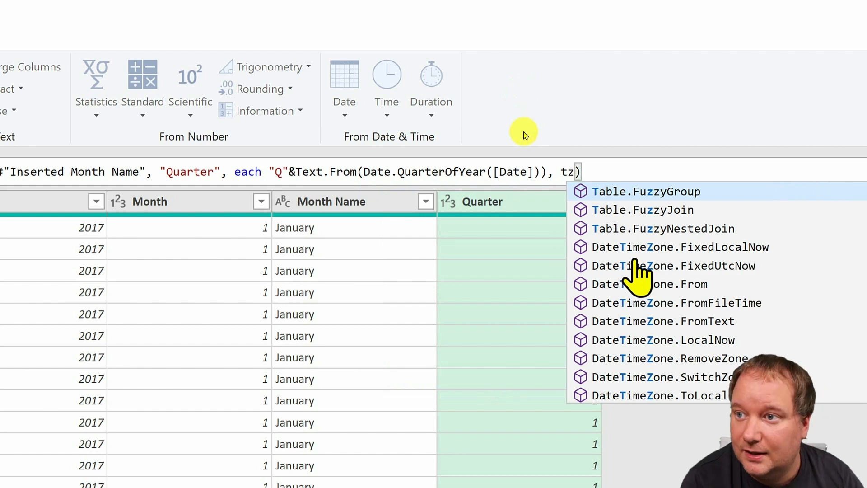
text(y)
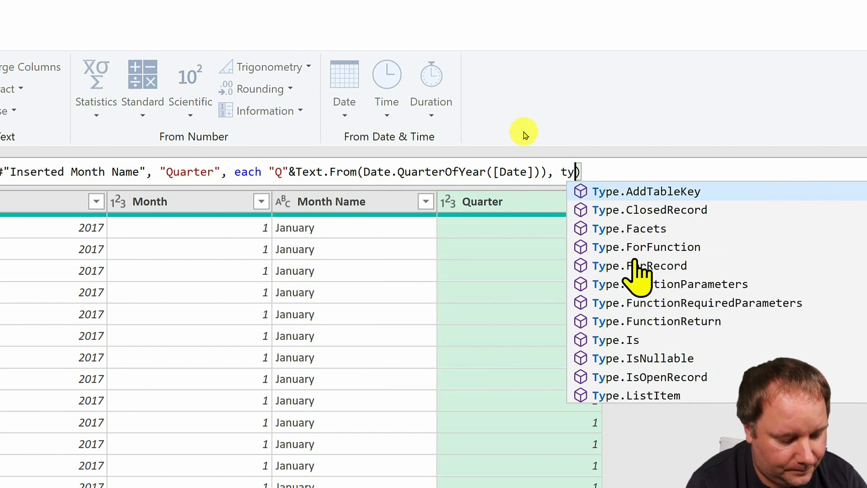
text(ype text)
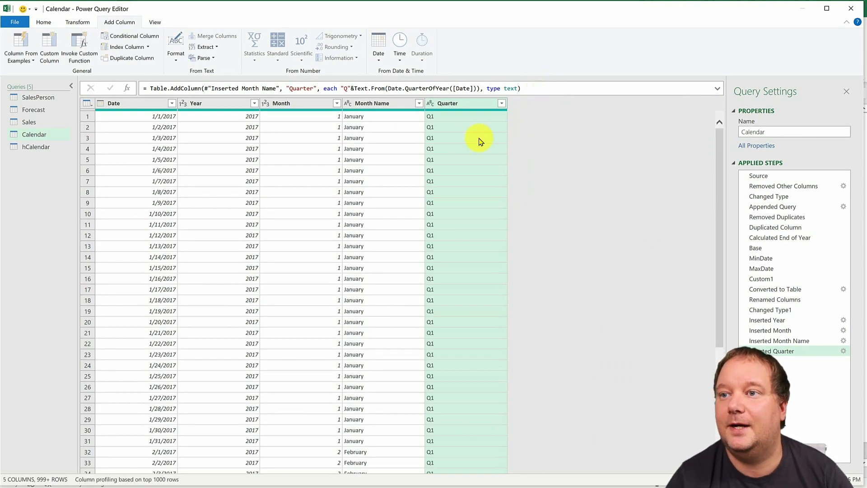
mouse_move(446, 260)
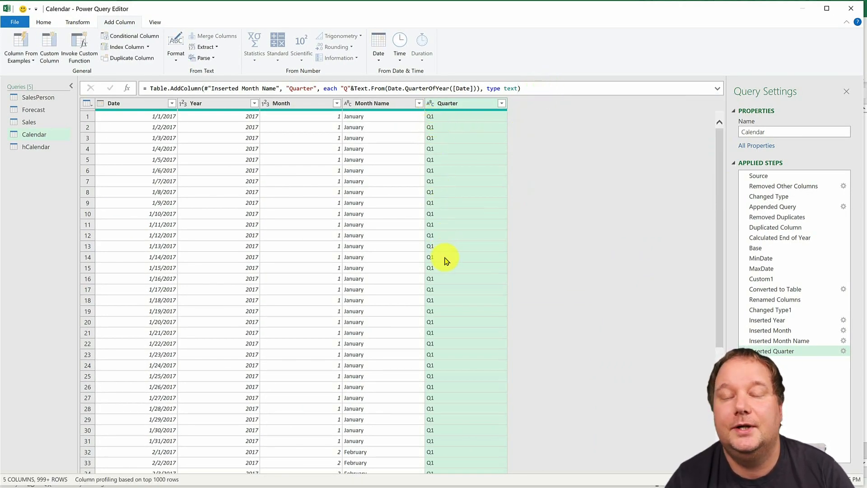
mouse_move(466, 306)
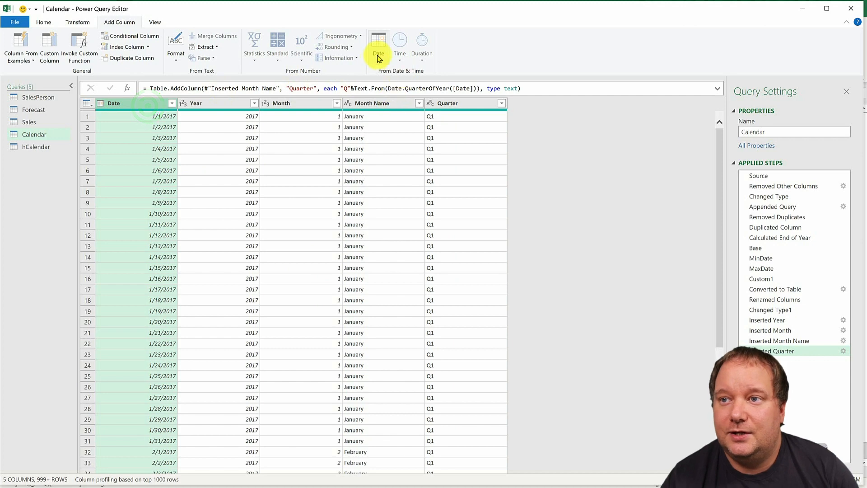
click(379, 44)
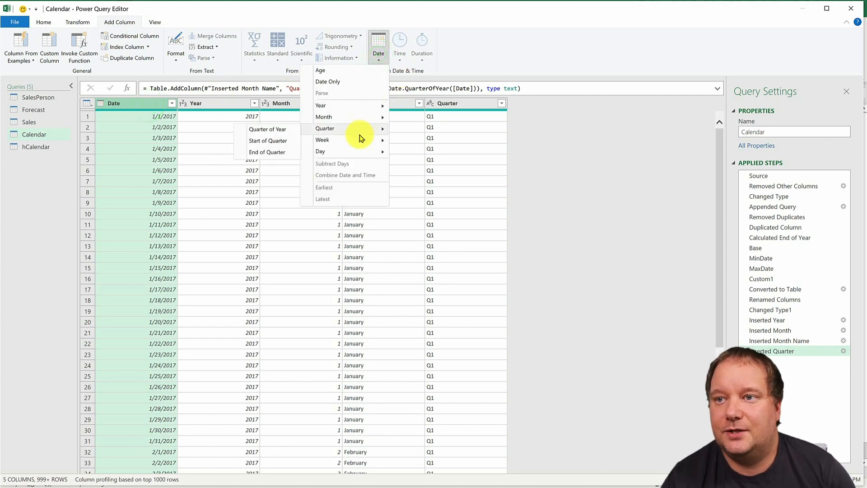
mouse_move(322, 139)
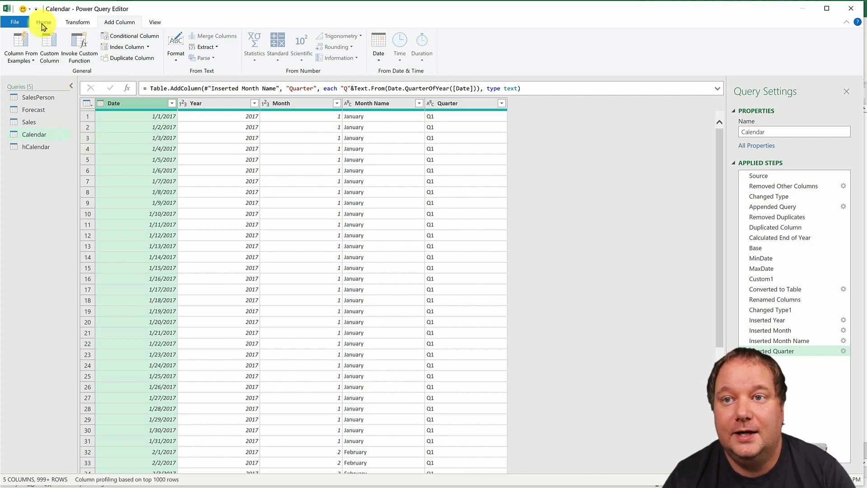
mouse_move(143, 147)
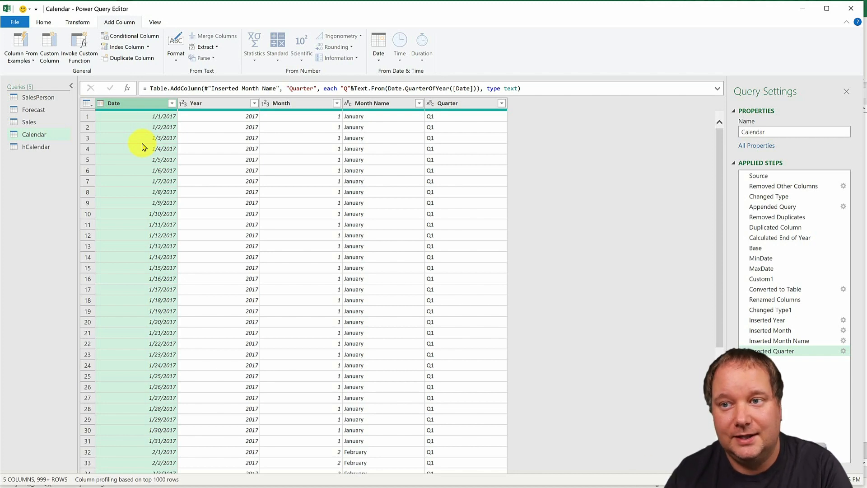
mouse_move(43, 21)
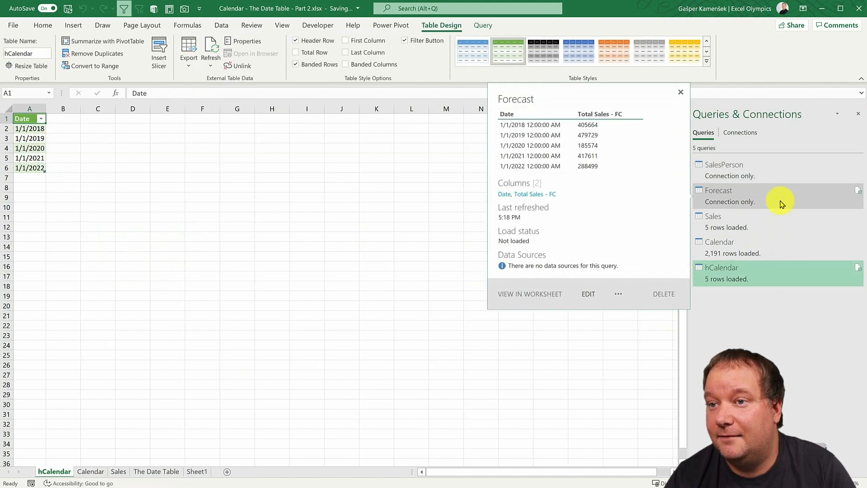
Step: Preview the Forecast and Calendar queries in the Queries & Connections pane
click(719, 271)
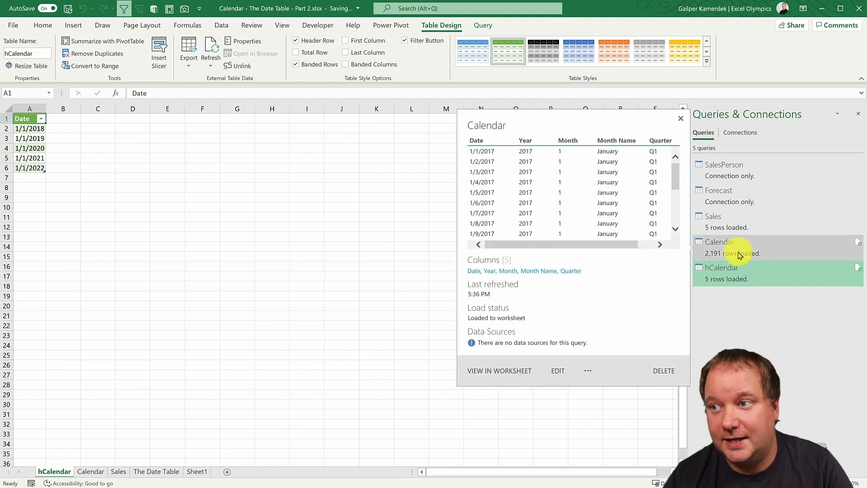
click(620, 365)
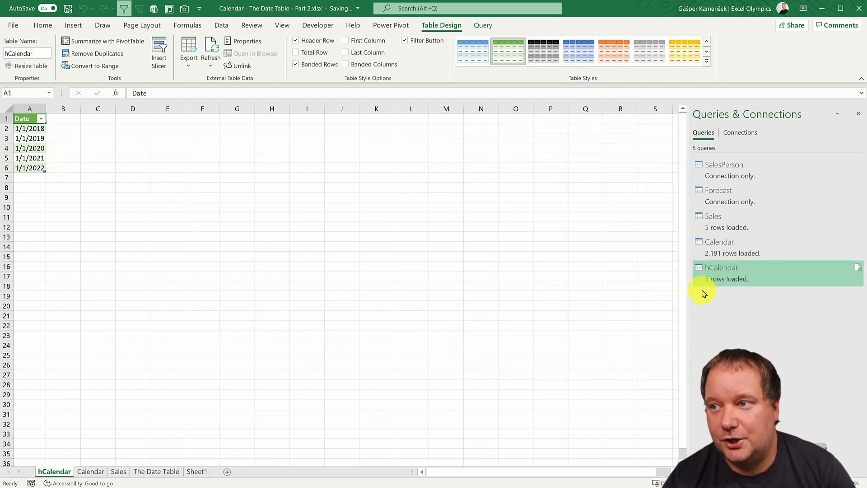
Step: Delete the hCalendar worksheet, leaving that query connection-only
right_click(54, 472)
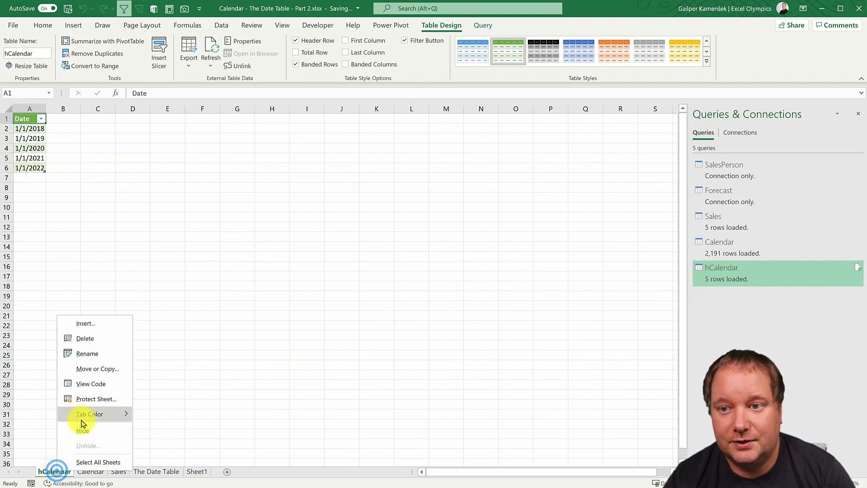
click(85, 338)
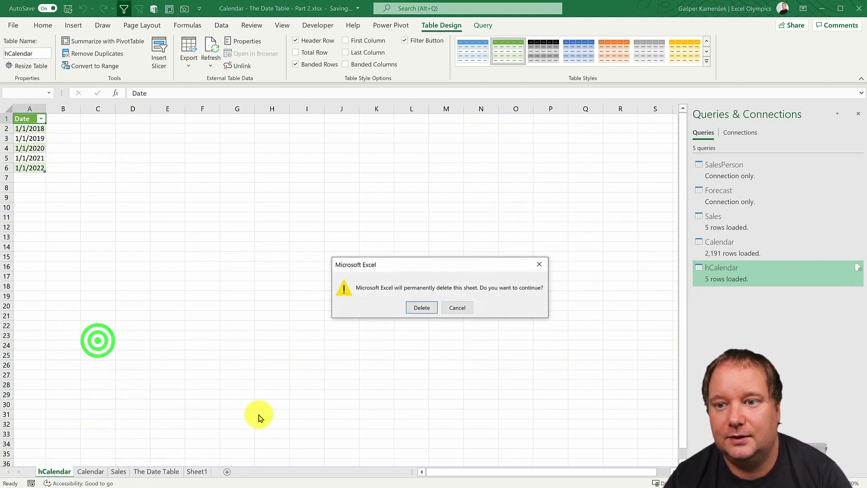
click(421, 307)
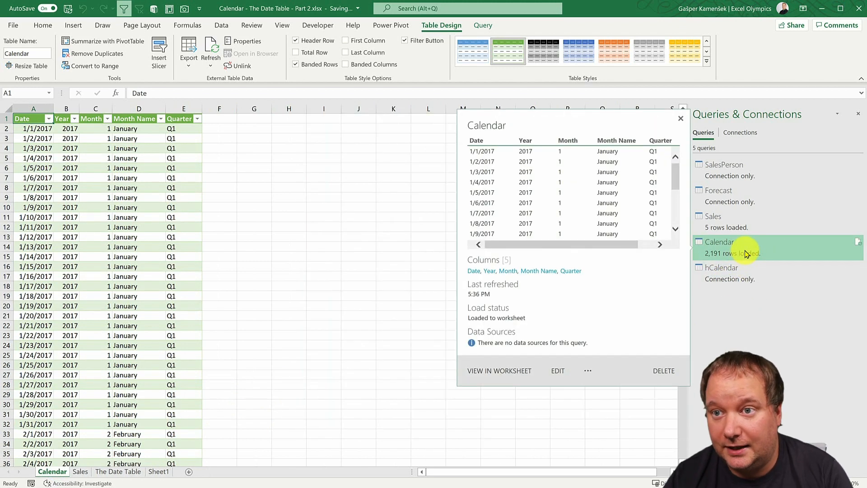
click(681, 118)
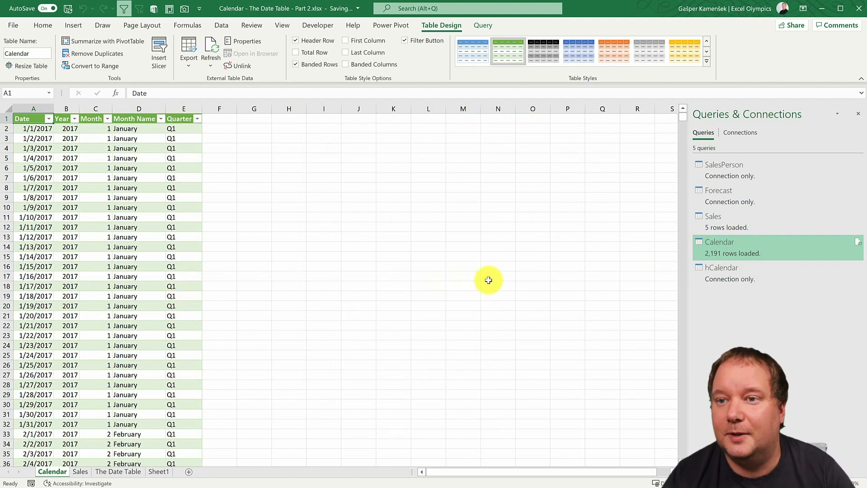
mouse_move(502, 262)
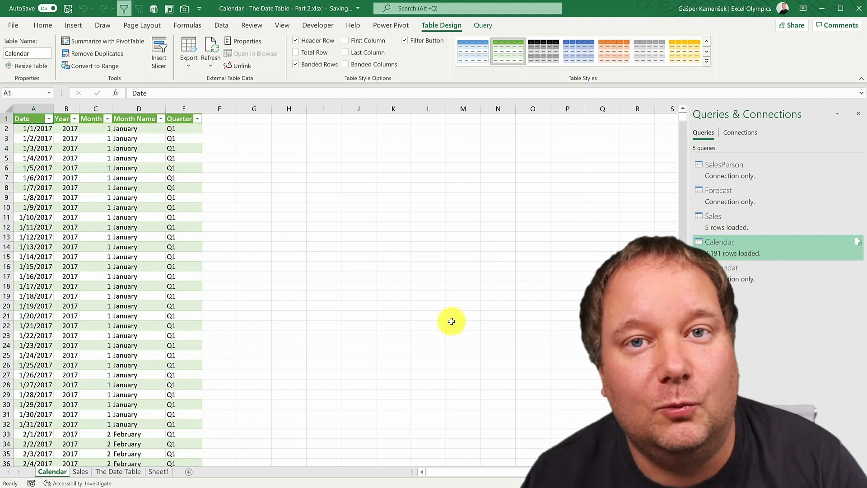
mouse_move(348, 286)
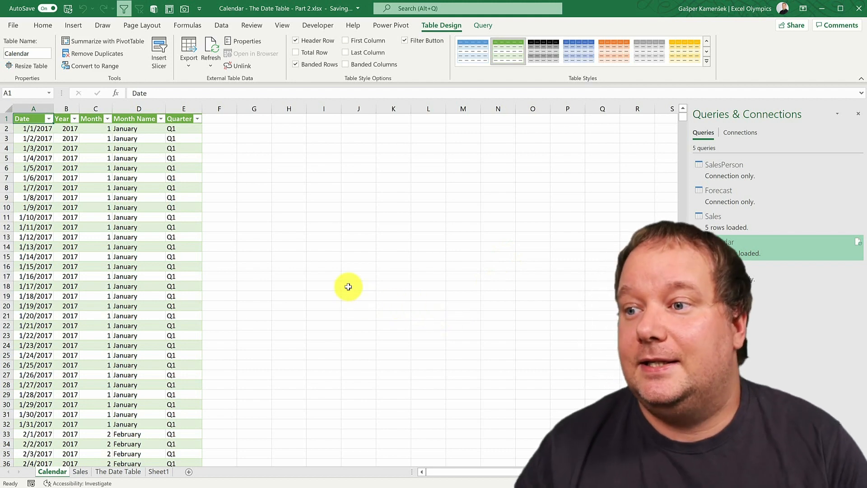